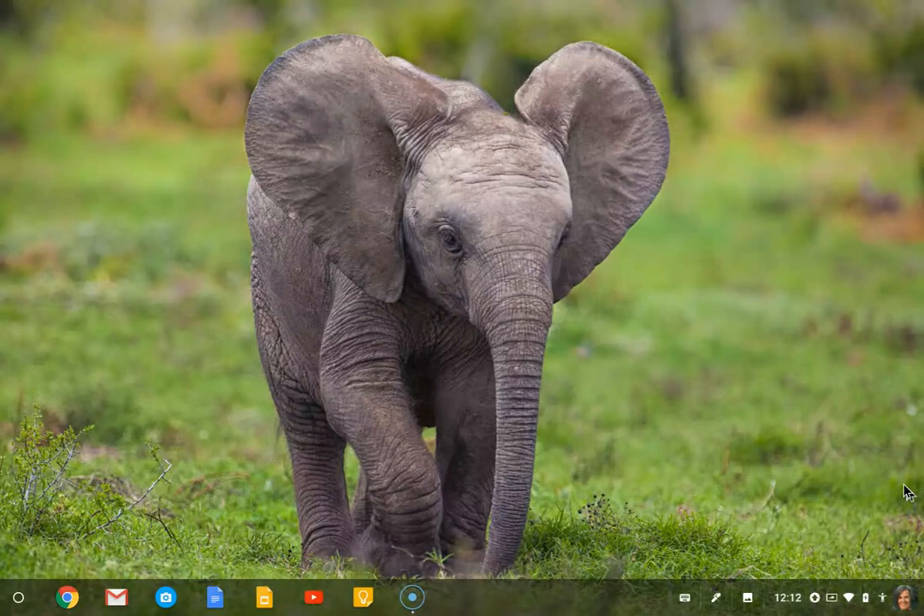
mouse_move(915, 603)
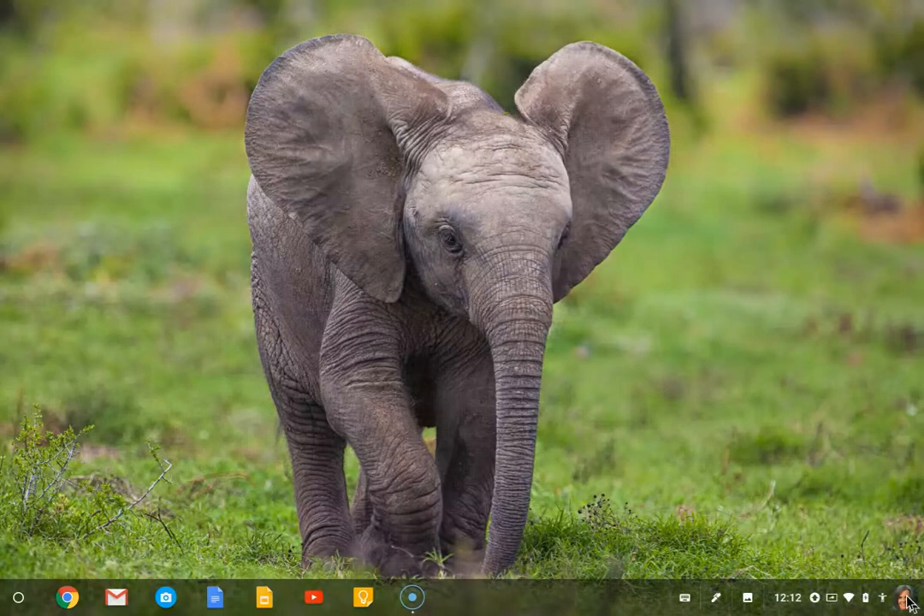
- Open the quick settings panel from the status area in the shelf's bottom-right corner
click(902, 597)
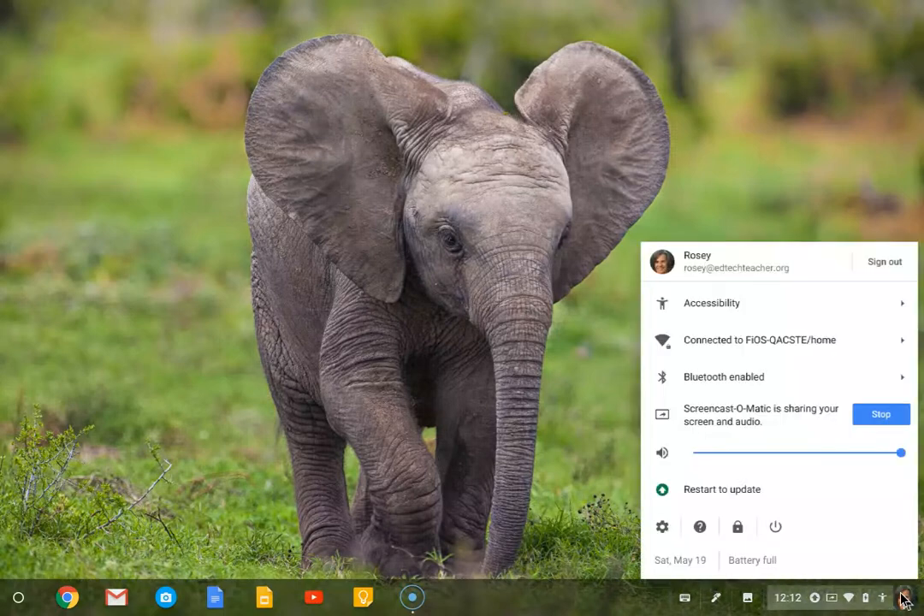
mouse_move(661, 526)
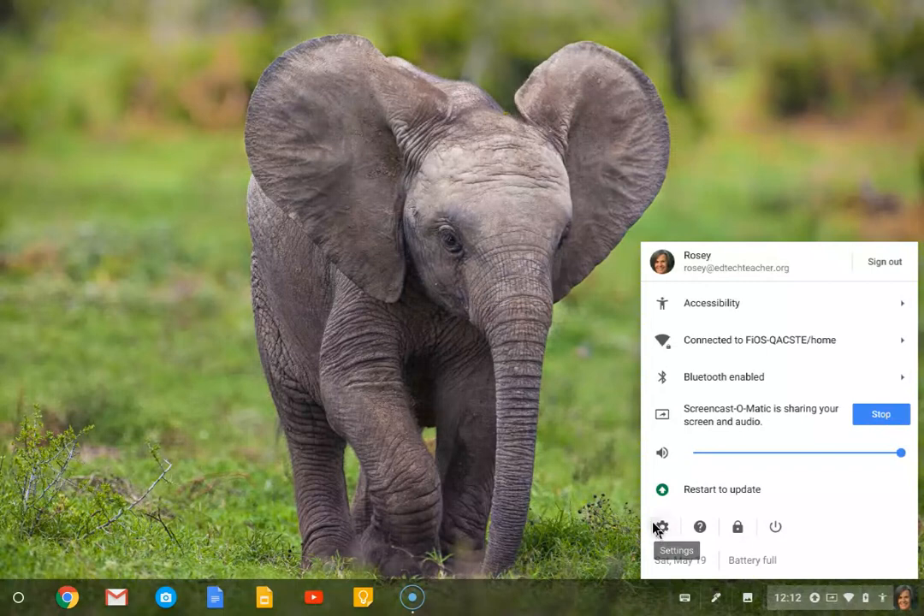
- Launch Settings from the tray gear and jump to the Appearance section via the menu
click(660, 526)
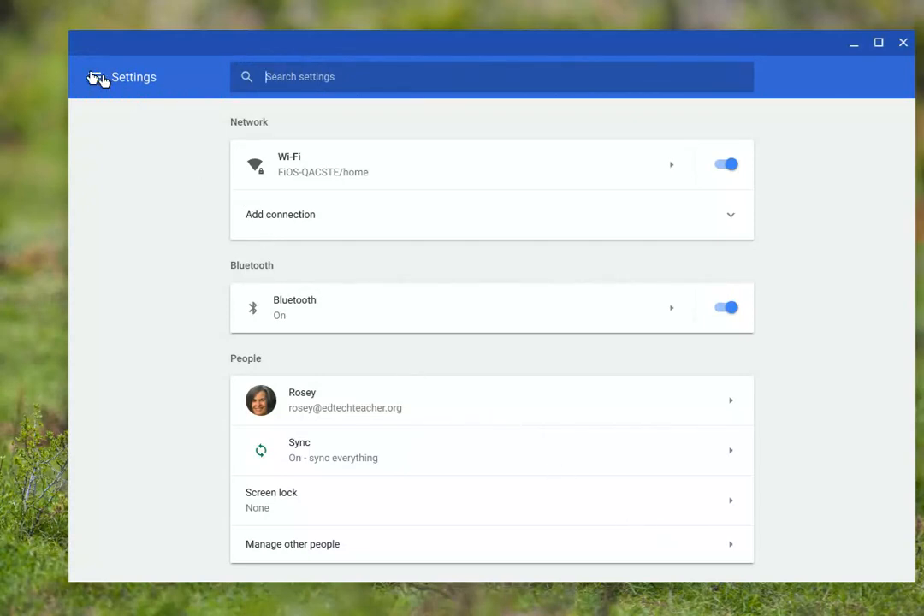
click(97, 76)
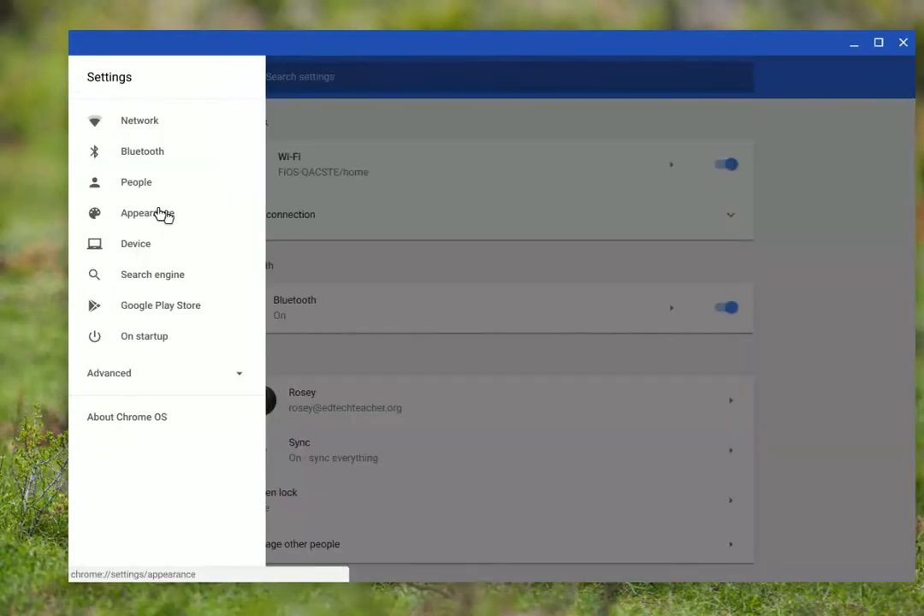
click(146, 213)
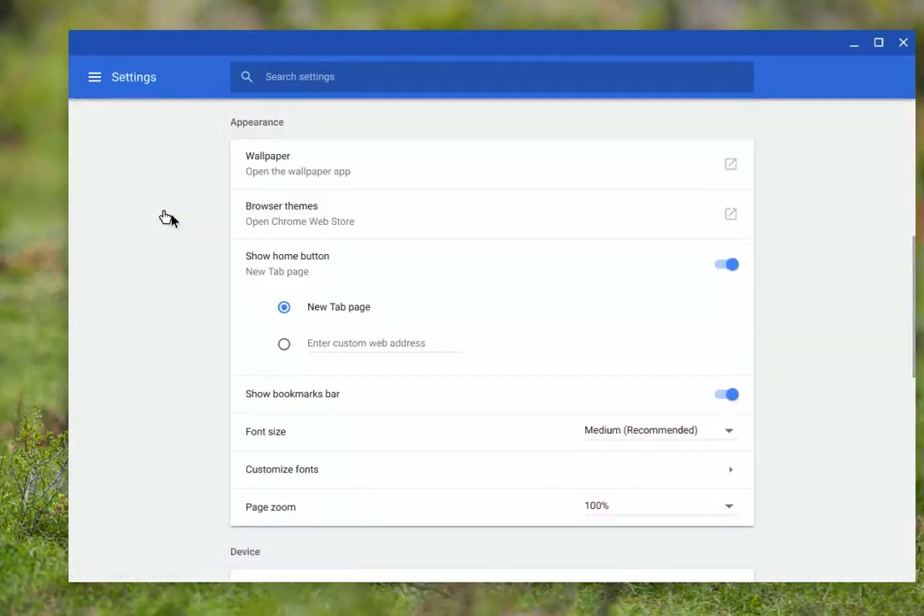
mouse_move(534, 218)
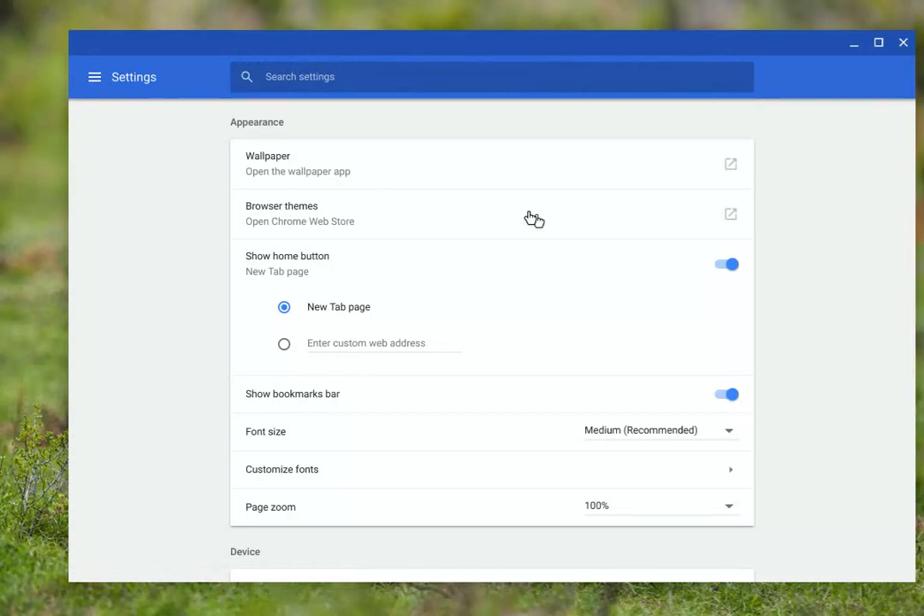
mouse_move(316, 169)
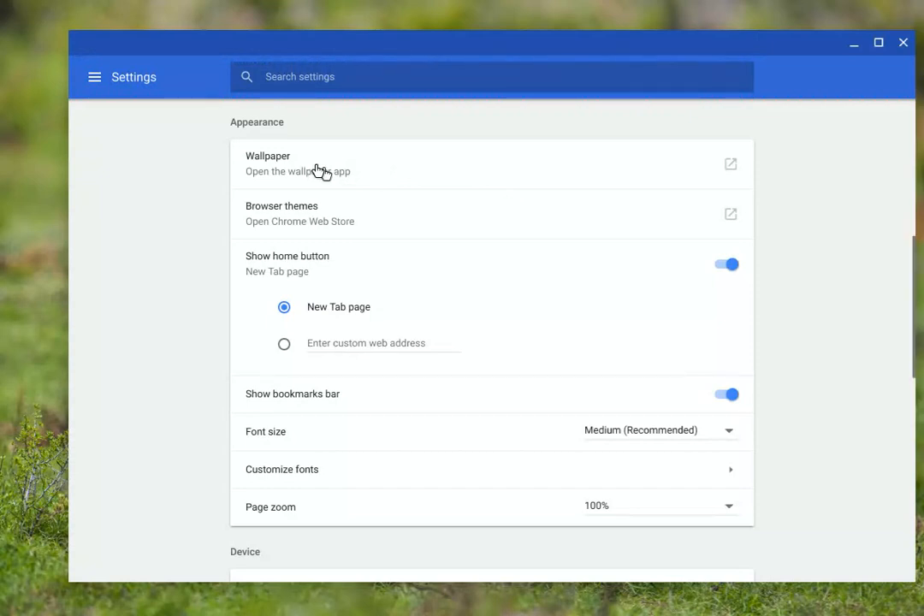
- Set the green grass-blade photo from the Nature collection as the desktop wallpaper
click(268, 162)
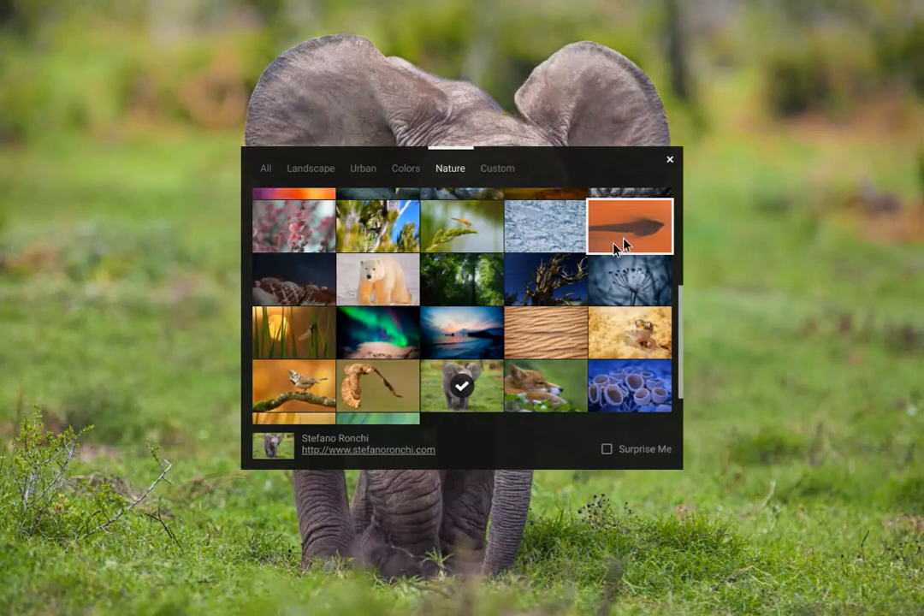
scroll(down, 3)
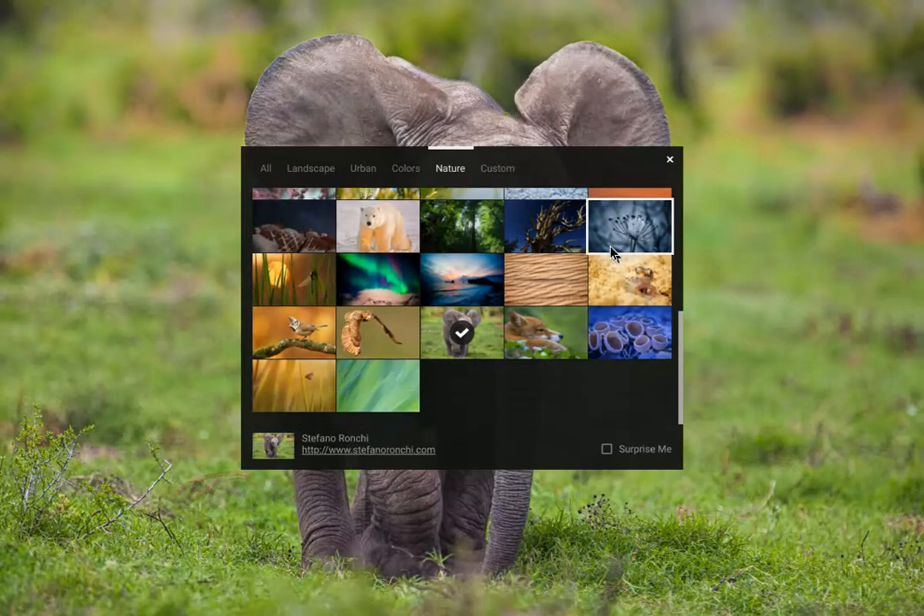
scroll(down, 3)
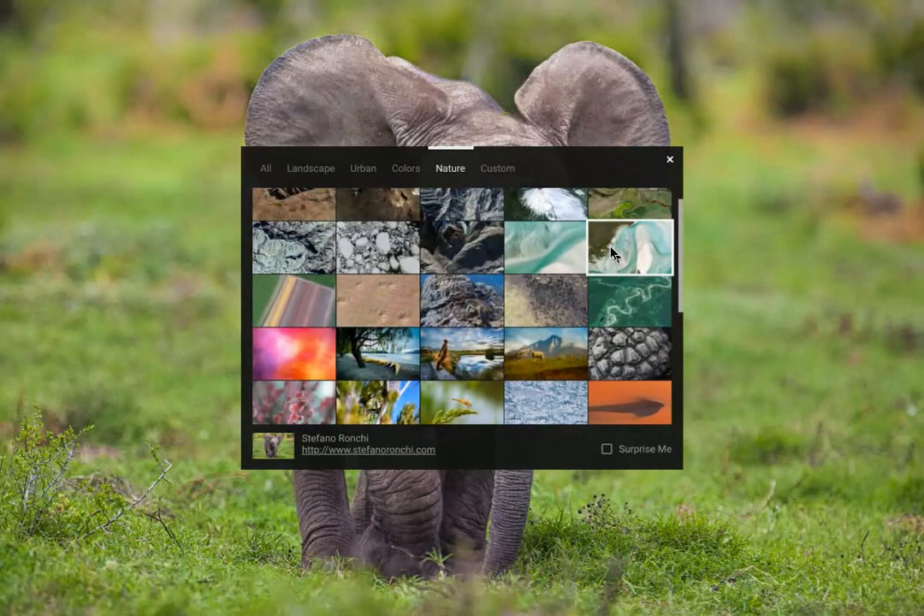
scroll(down, 3)
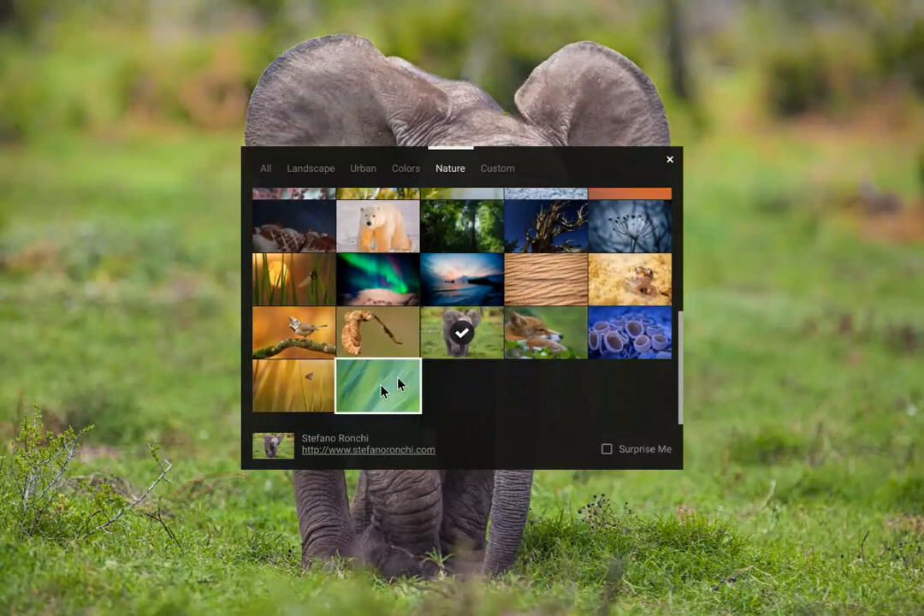
click(379, 387)
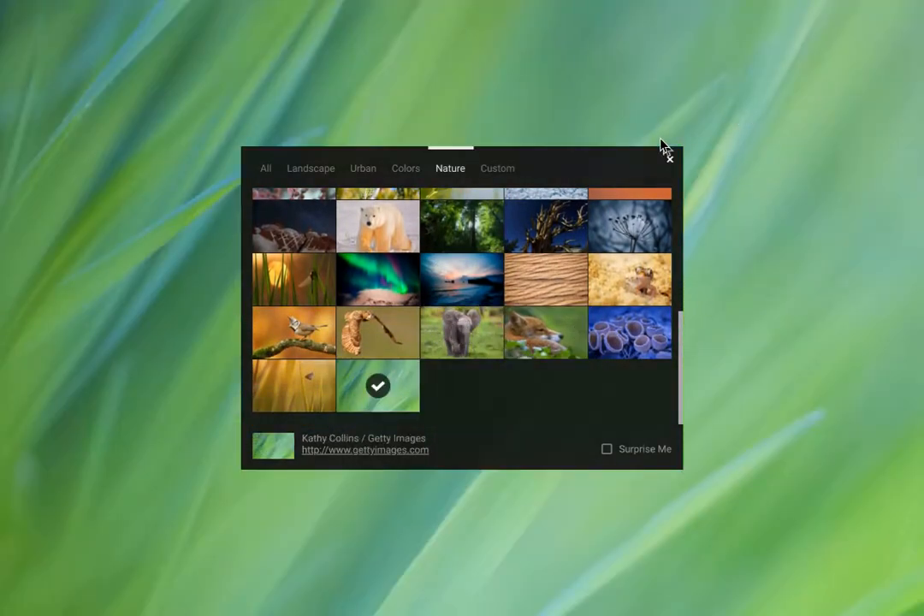
mouse_move(568, 165)
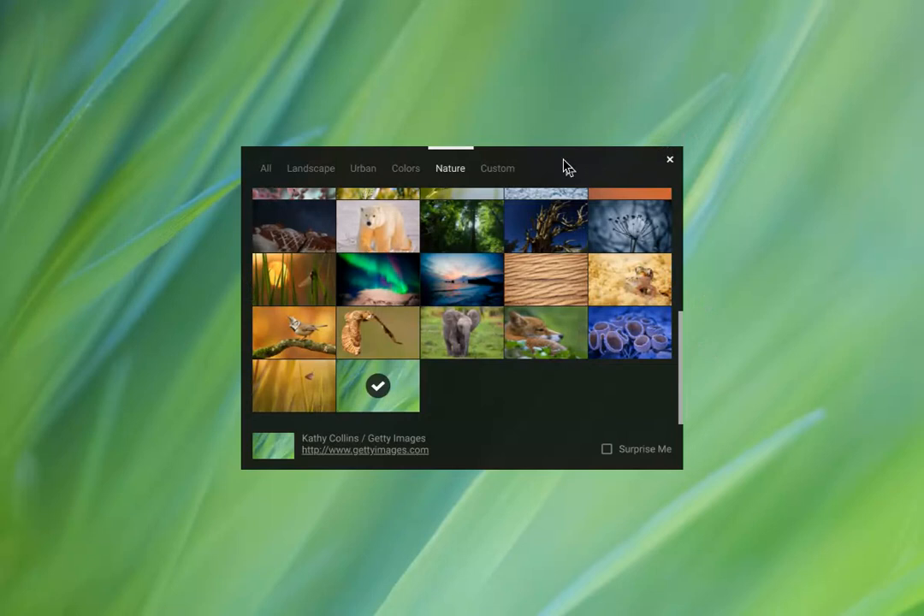
- Browse the Urban and Custom collections, cancelling the add-custom-image dialog without a file
click(363, 168)
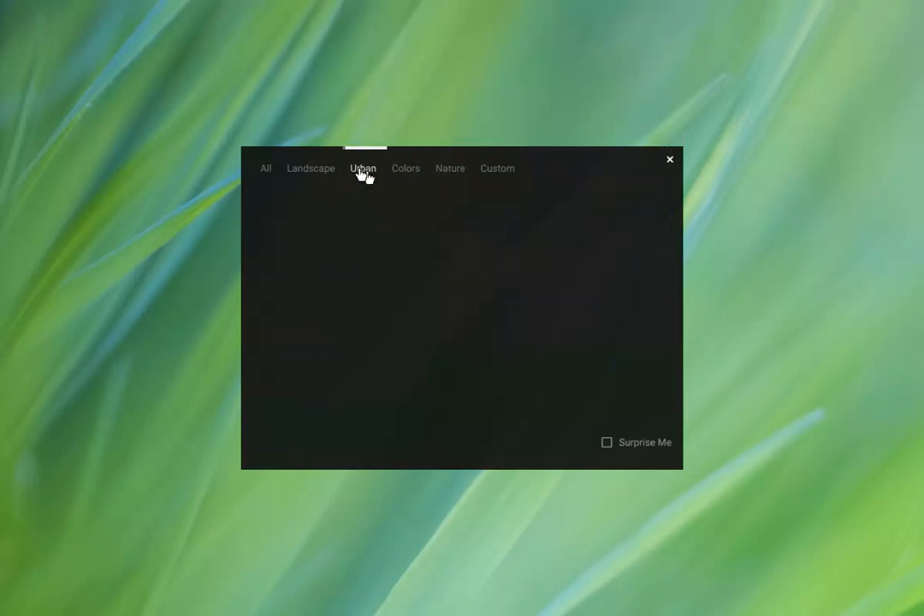
click(362, 168)
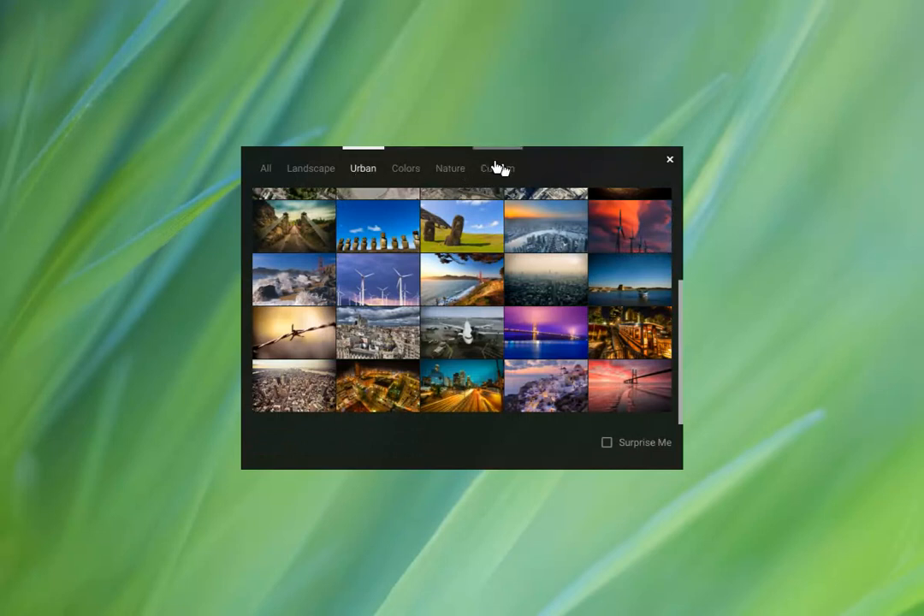
click(497, 168)
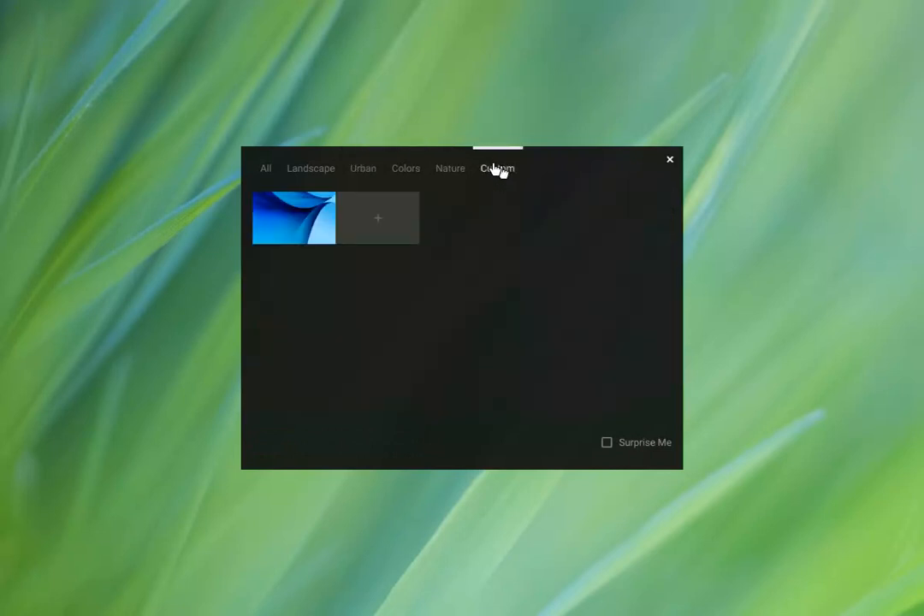
click(377, 217)
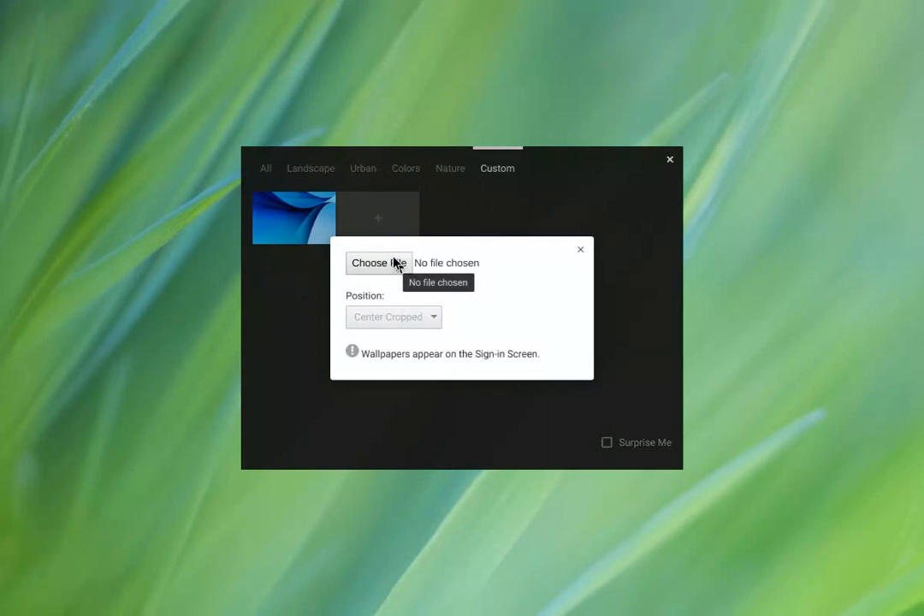
click(581, 249)
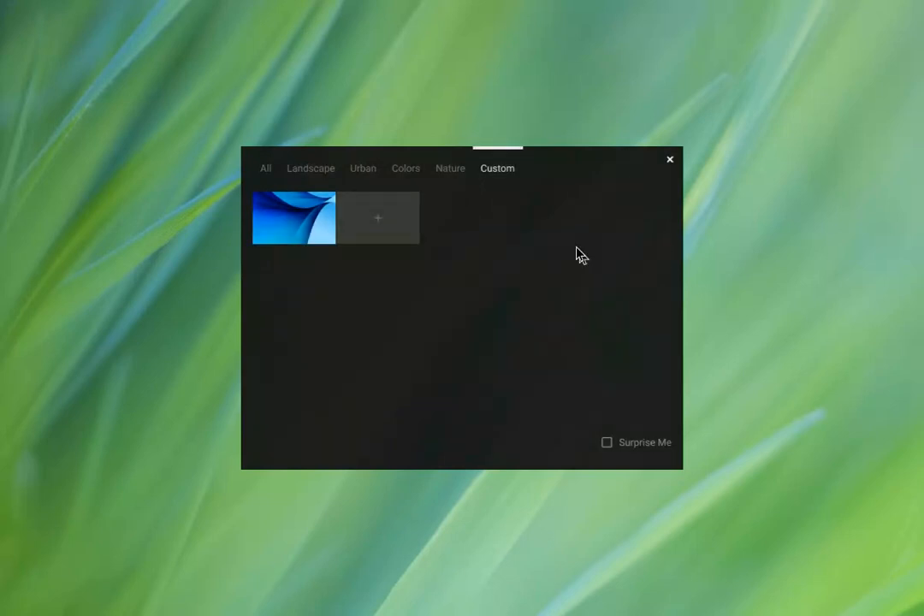
mouse_move(574, 333)
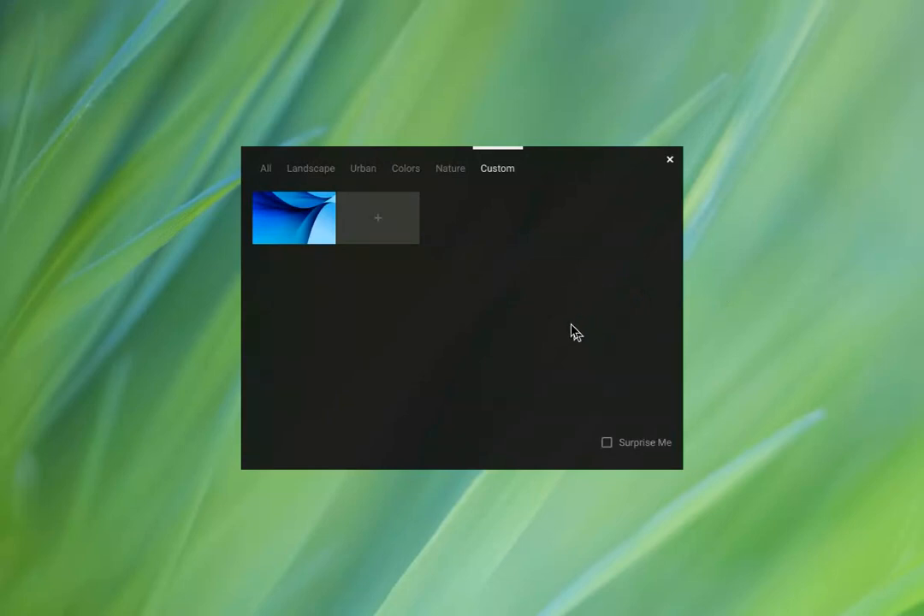
mouse_move(620, 223)
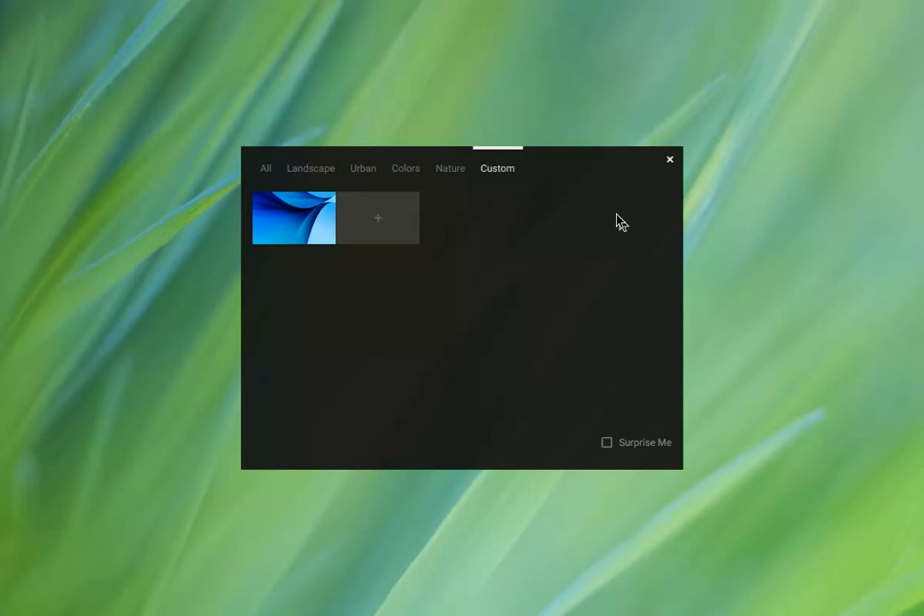
mouse_move(669, 161)
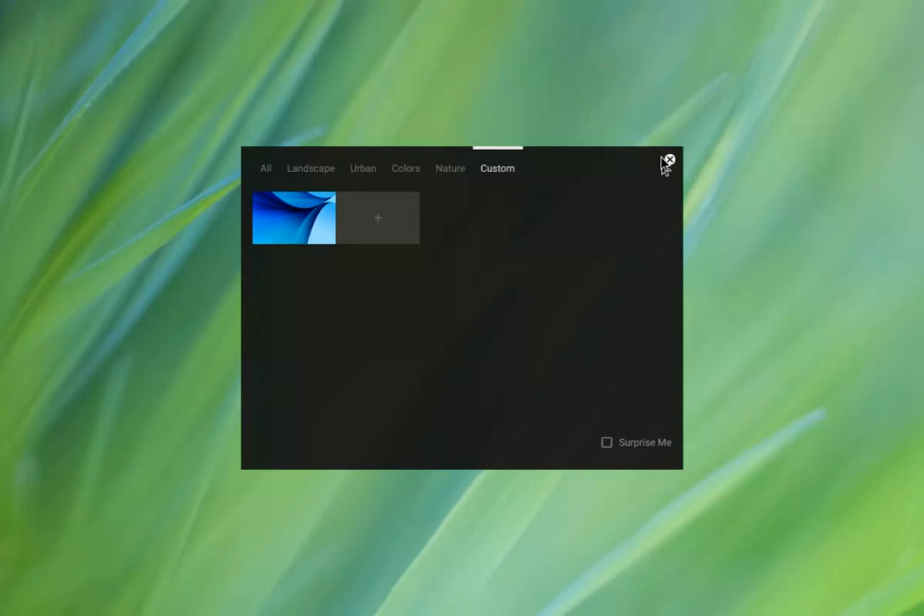
- Close the Wallpaper app and scroll down the Settings Appearance section
click(670, 160)
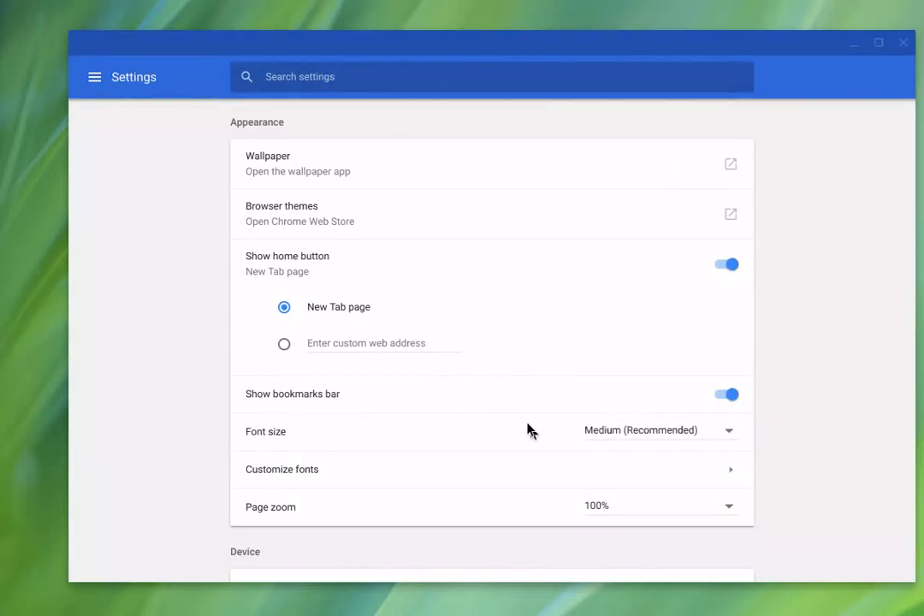
scroll(down, 3)
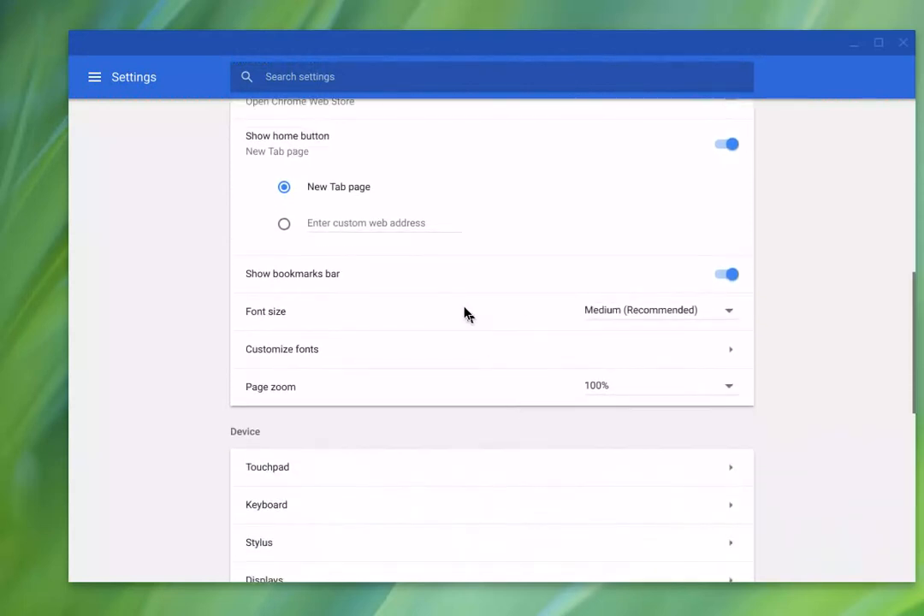
mouse_move(605, 318)
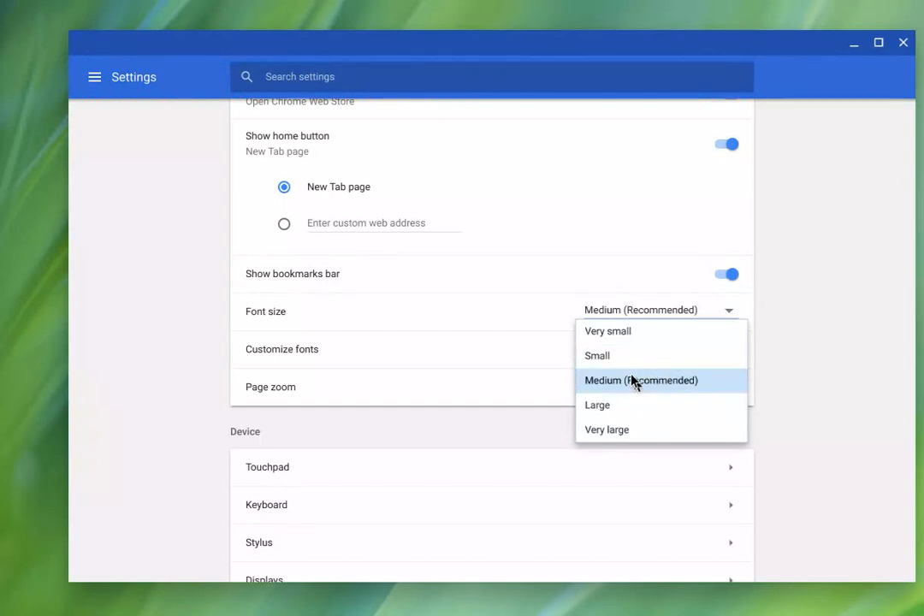
mouse_move(620, 403)
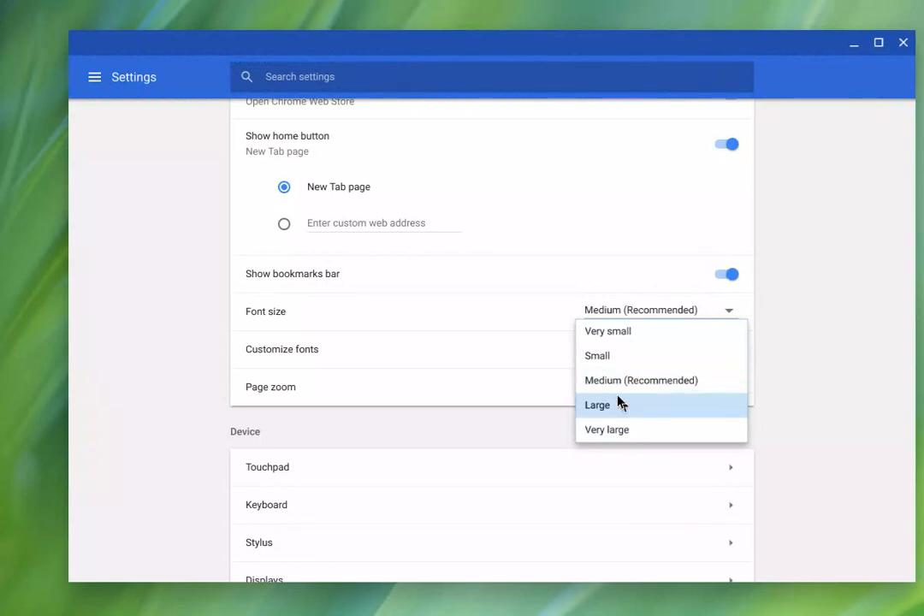
- Keep font size Medium, enter Customize fonts, keep Roboto, and scroll to fixed-width
click(725, 273)
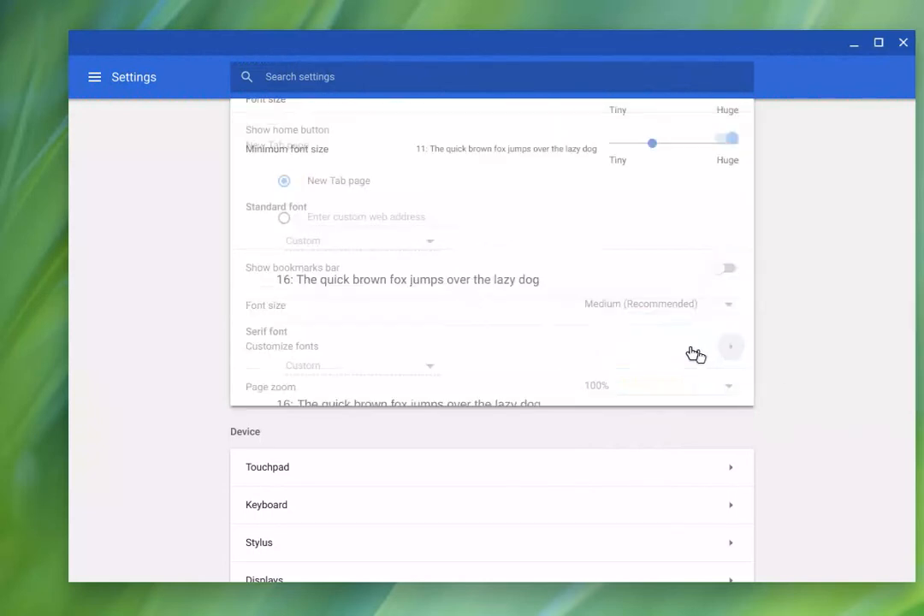
click(281, 345)
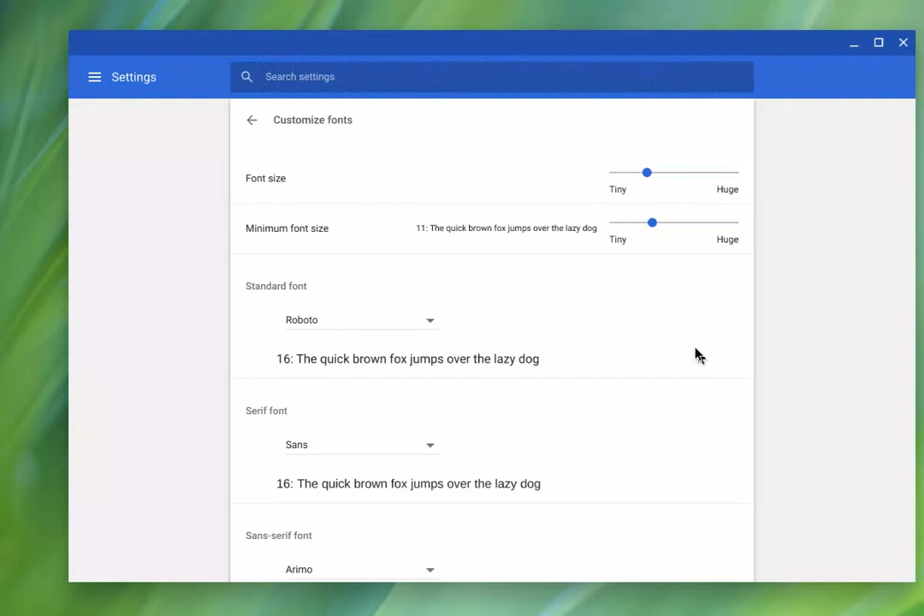
mouse_move(599, 340)
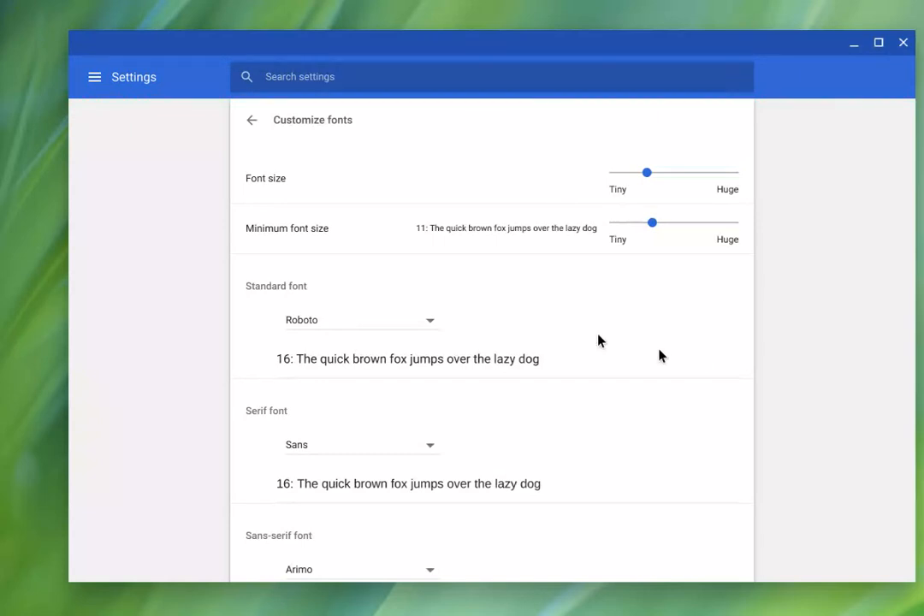
click(359, 319)
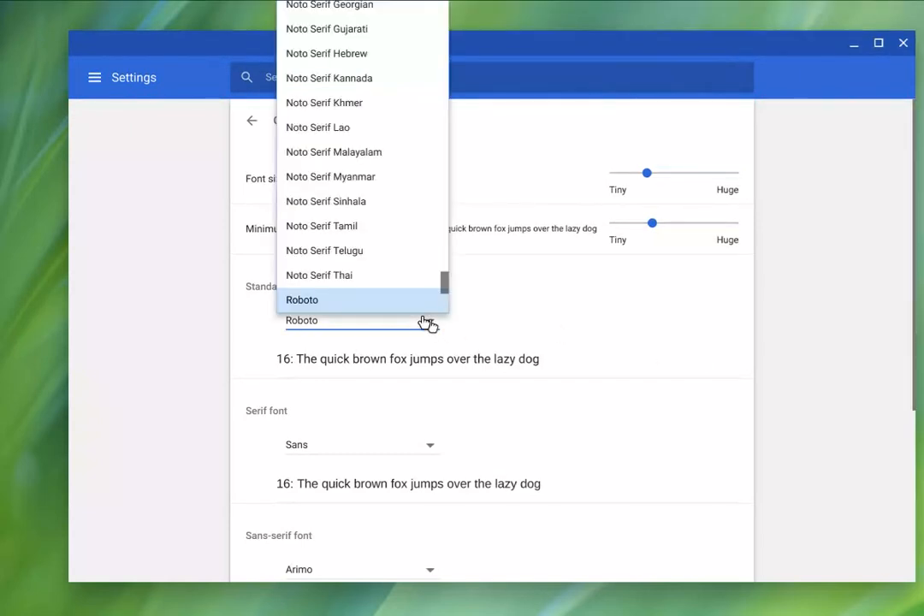
click(302, 299)
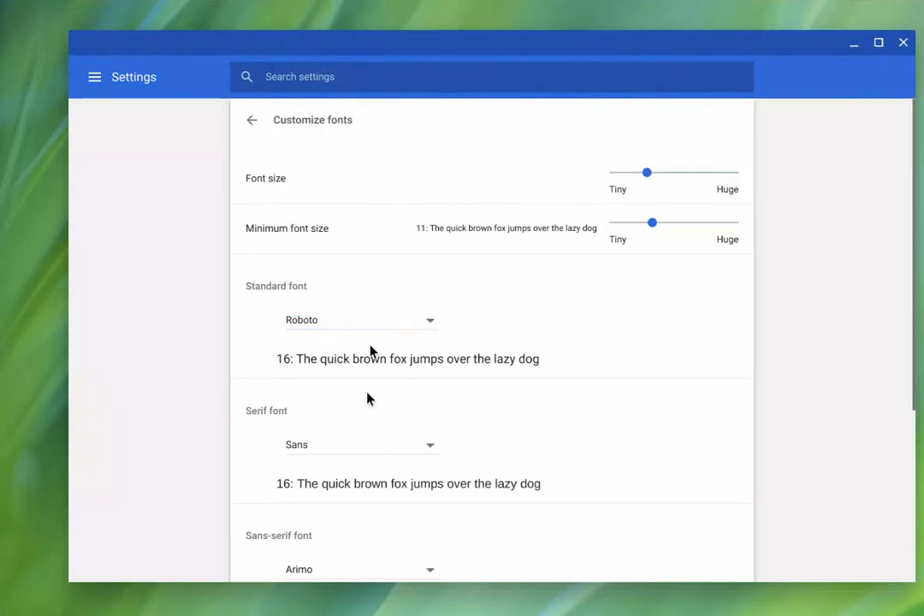
scroll(down, 3)
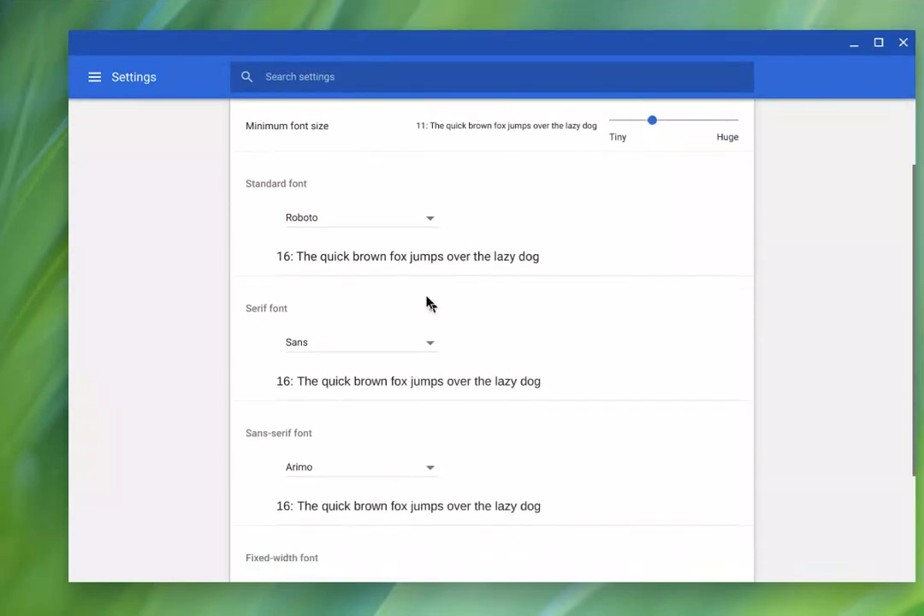
mouse_move(342, 227)
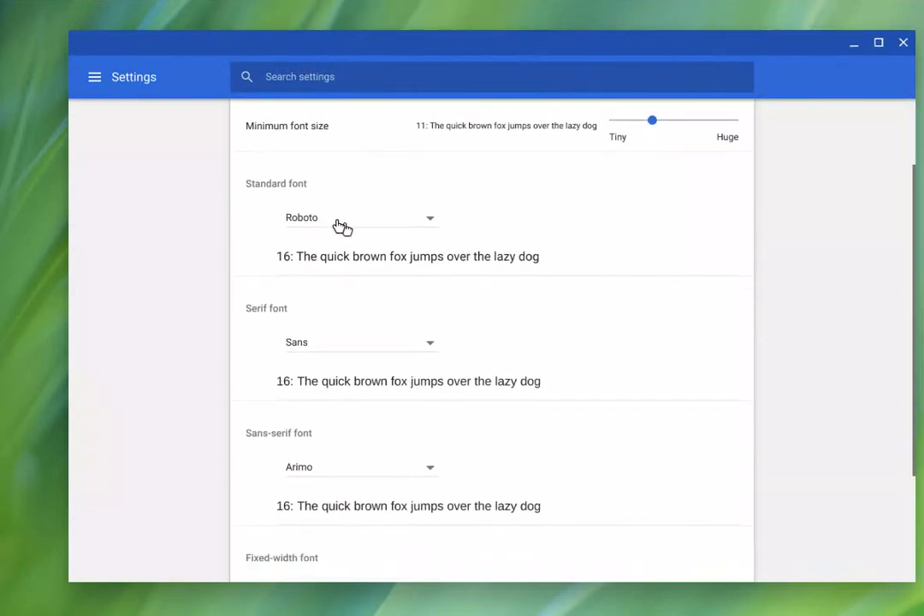
mouse_move(509, 343)
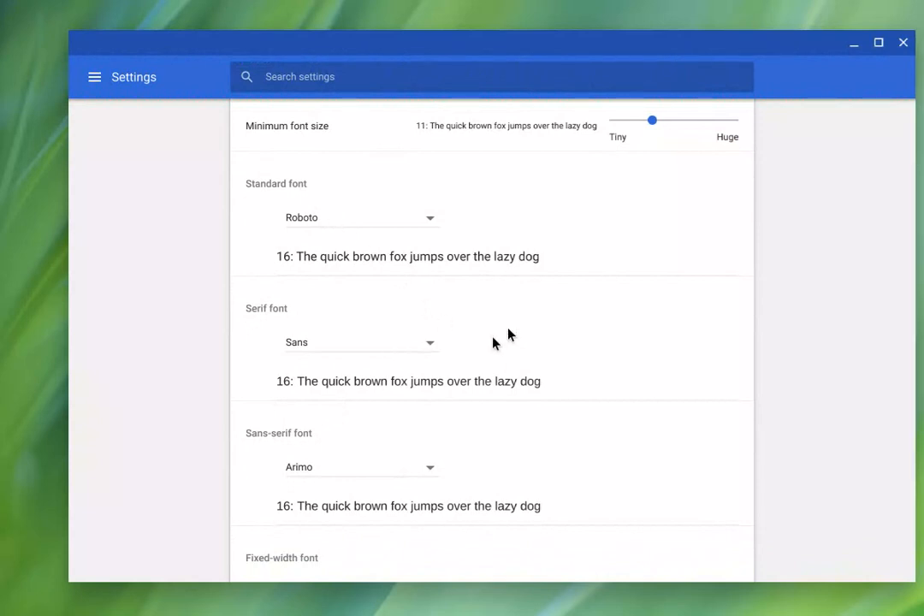
scroll(down, 3)
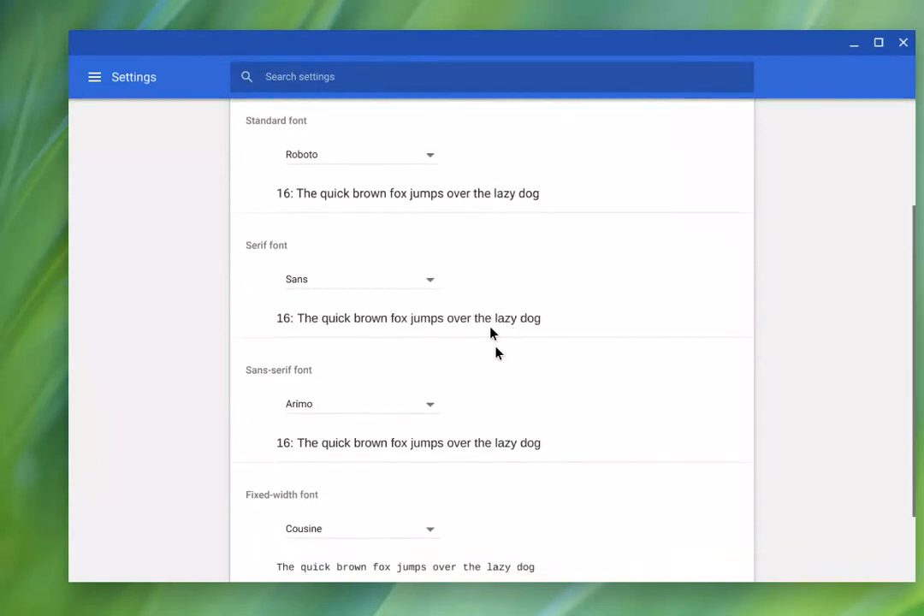
mouse_move(552, 425)
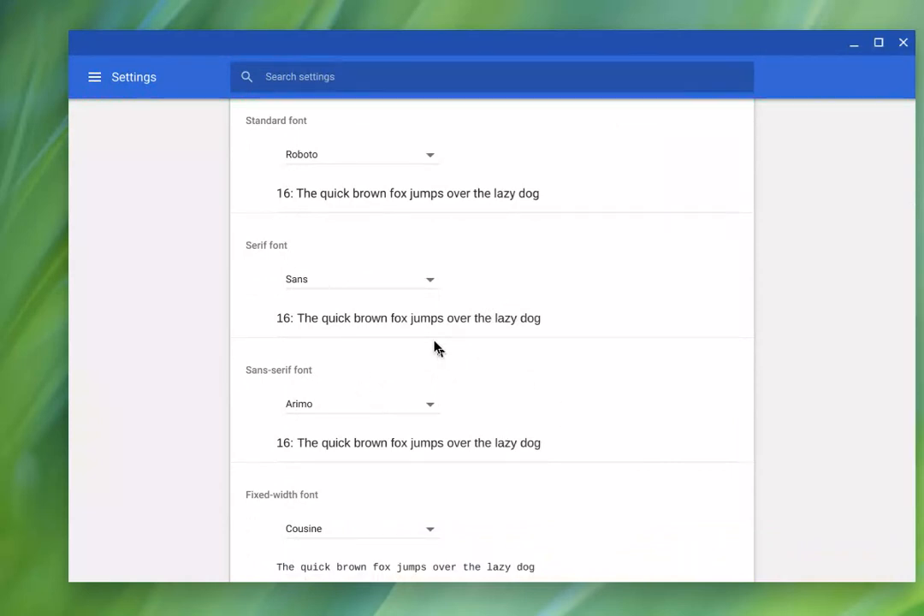
mouse_move(498, 326)
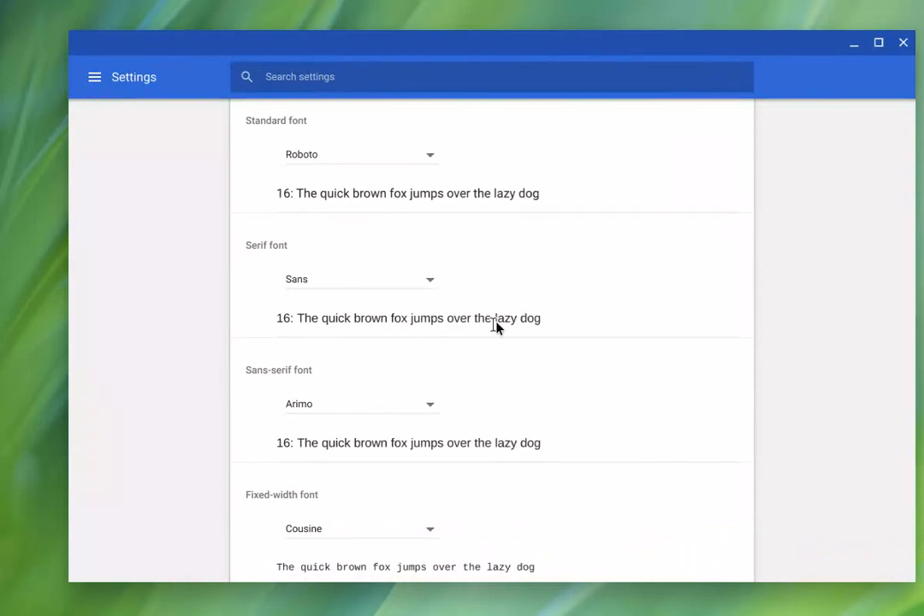
mouse_move(530, 467)
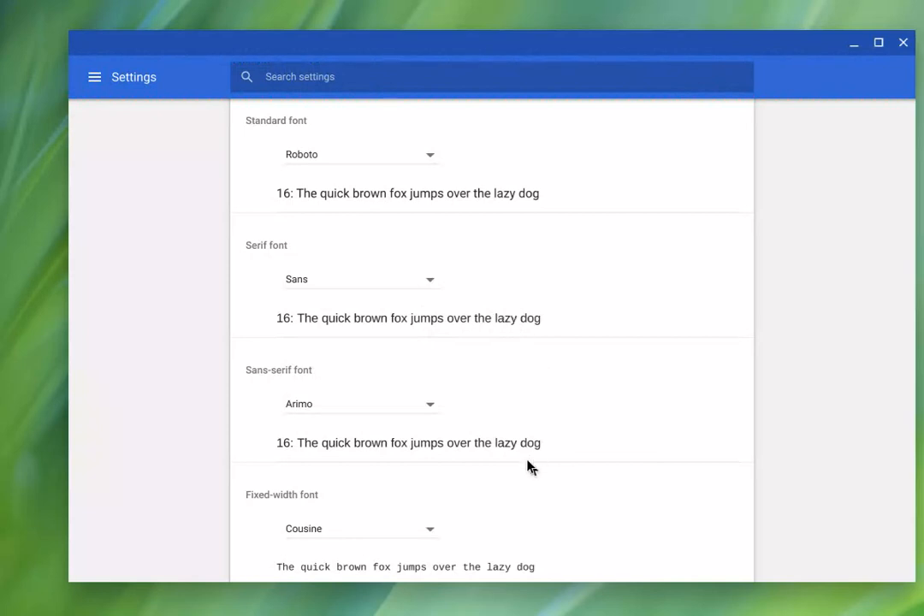
mouse_move(593, 474)
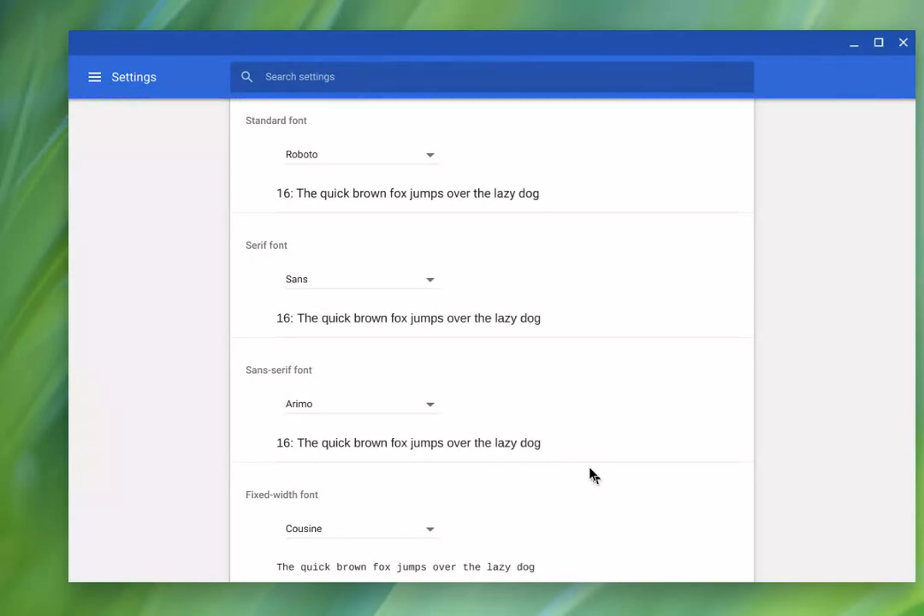
scroll(down, 3)
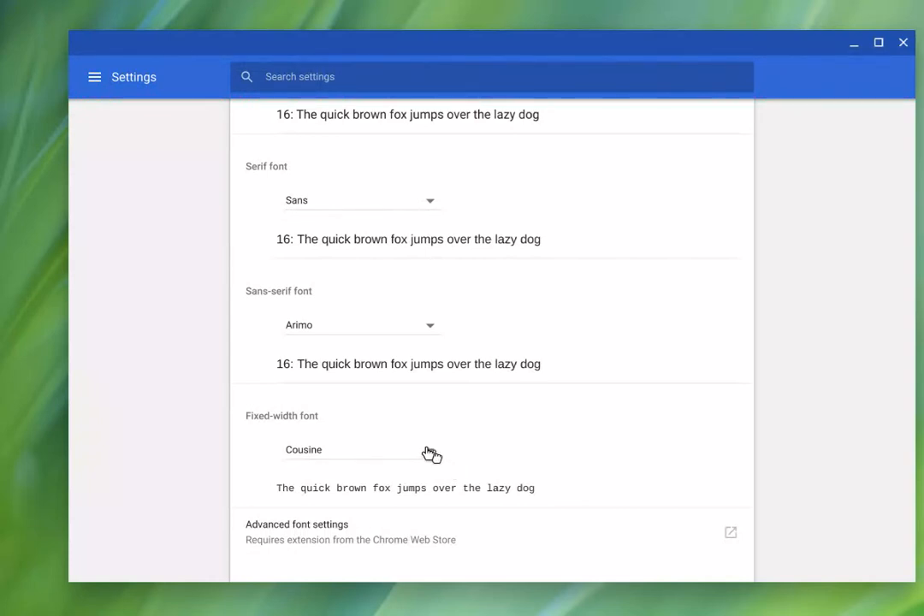
click(360, 449)
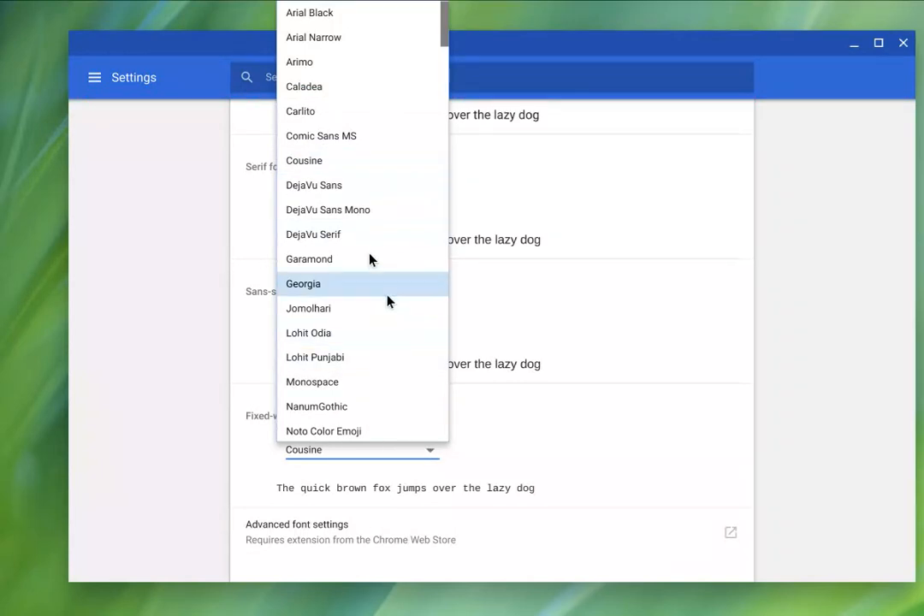
click(303, 284)
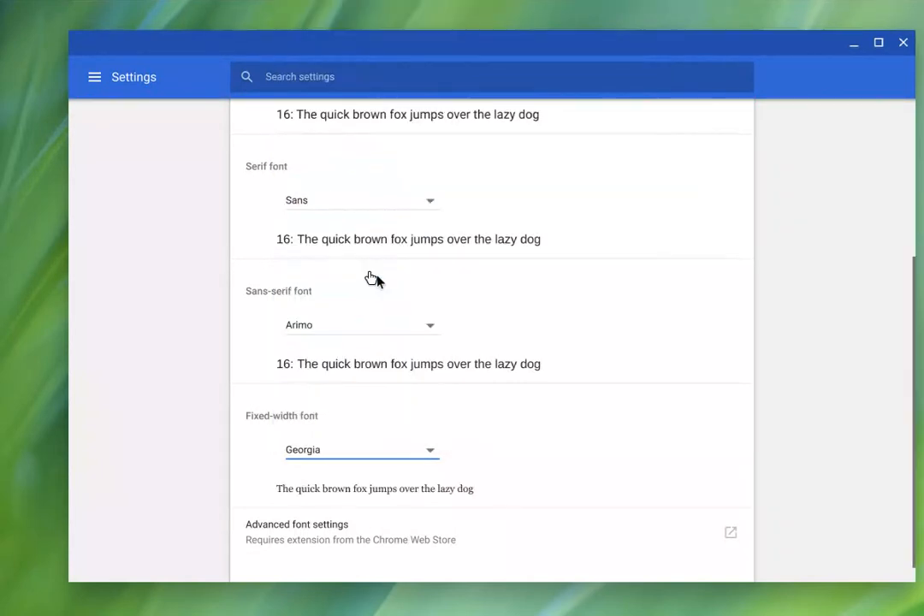
mouse_move(291, 505)
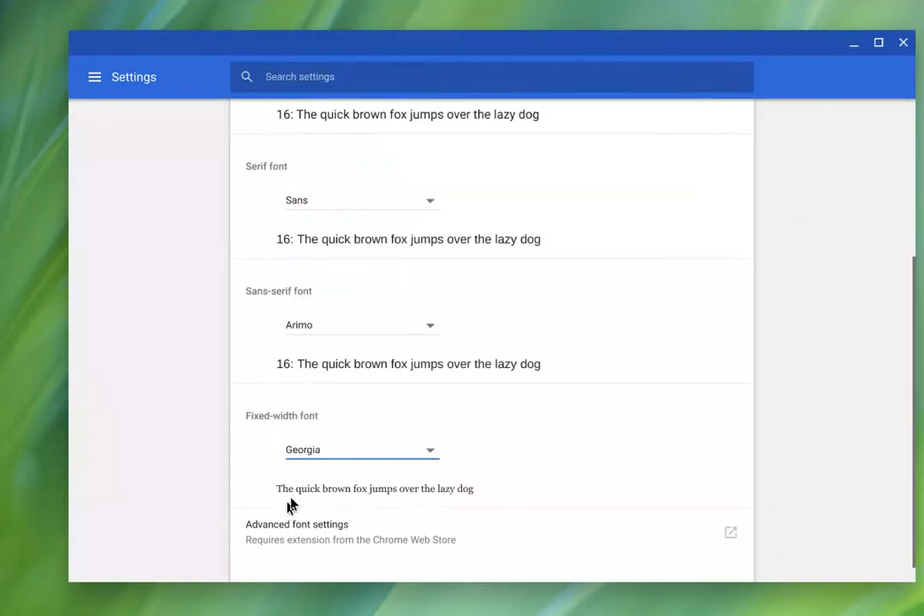
mouse_move(483, 494)
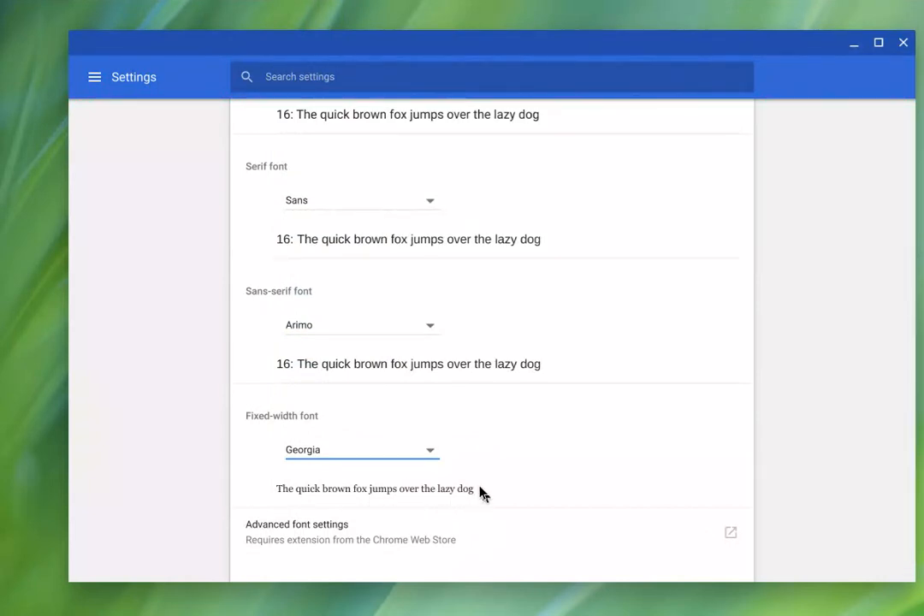
scroll(down, 3)
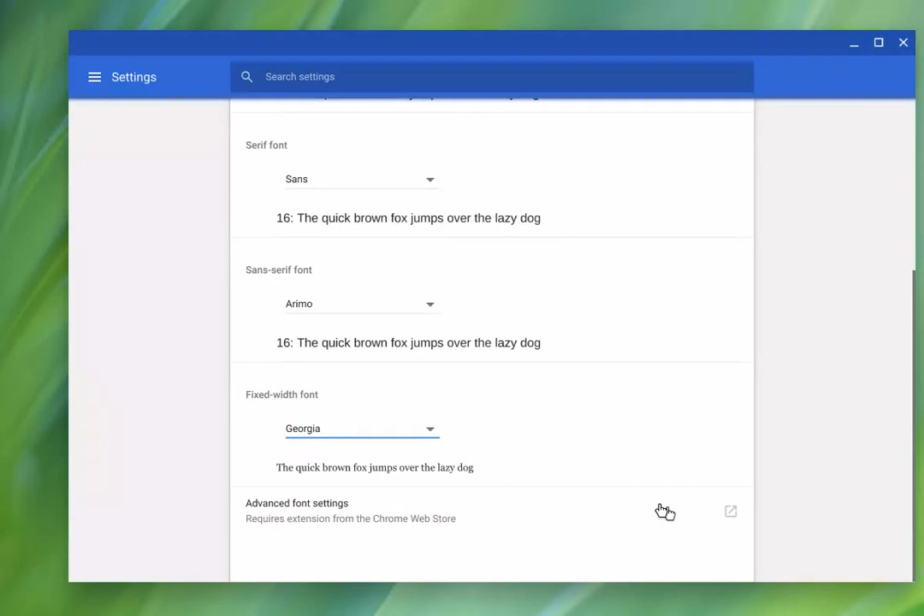
mouse_move(368, 524)
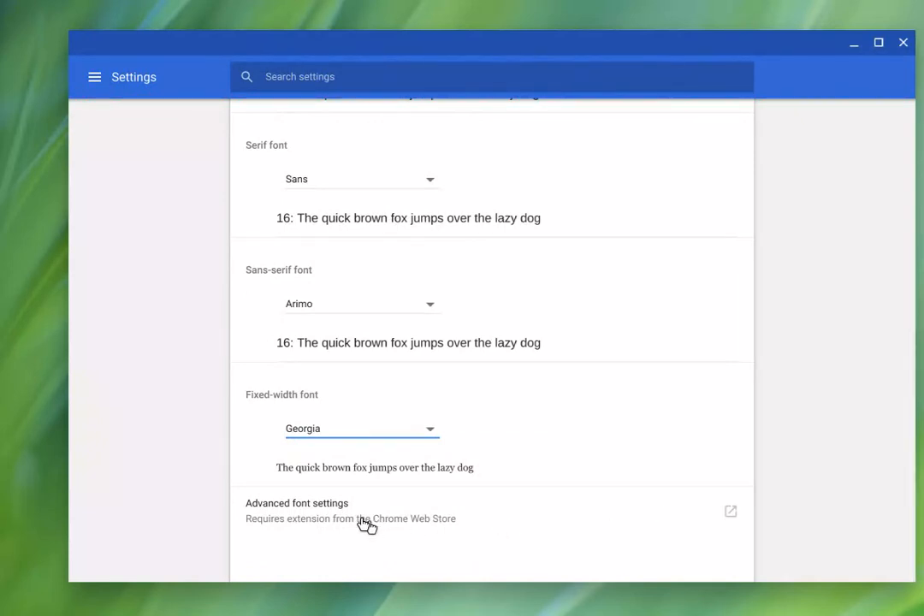
mouse_move(372, 524)
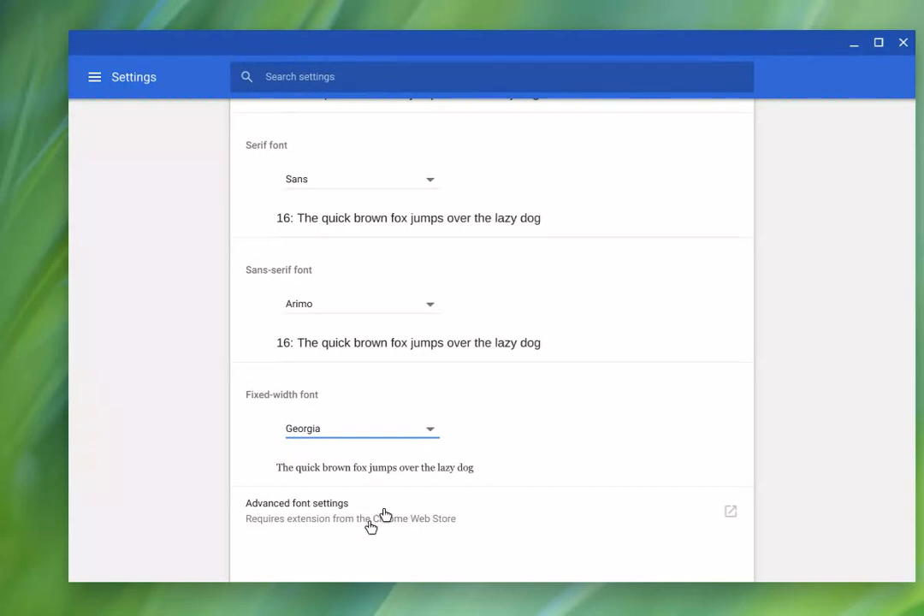
mouse_move(500, 479)
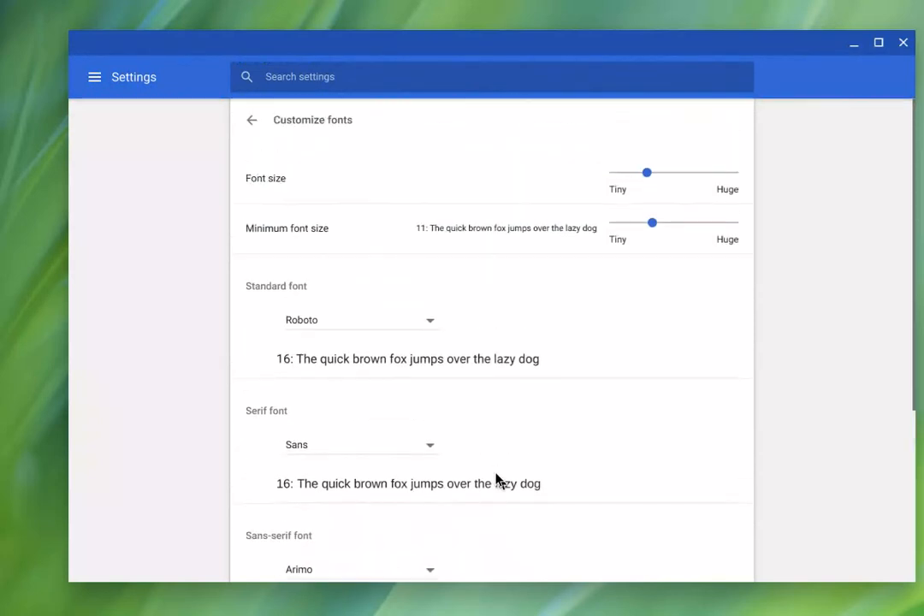
mouse_move(419, 260)
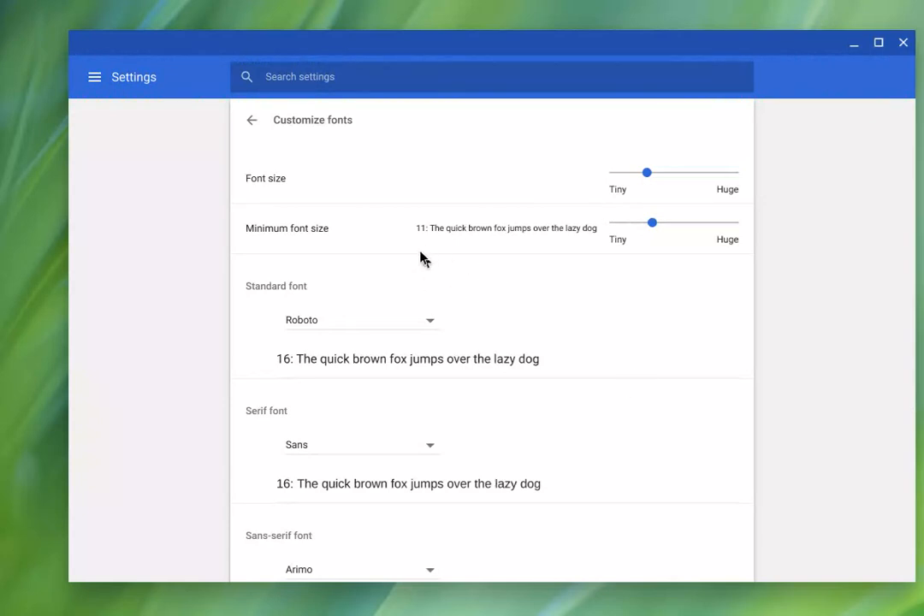
mouse_move(319, 193)
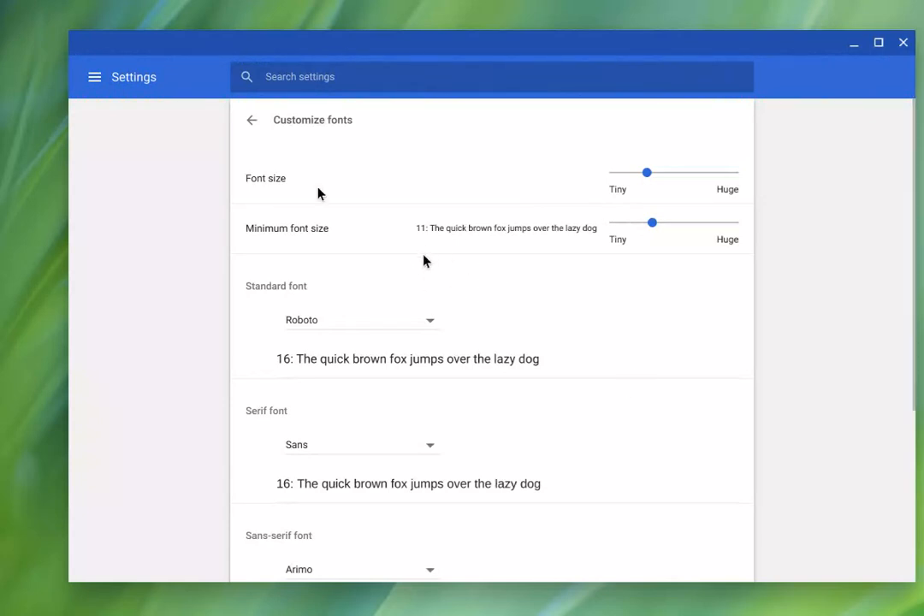
- Go back from Customize fonts to the main settings list and scroll toward Device
click(251, 120)
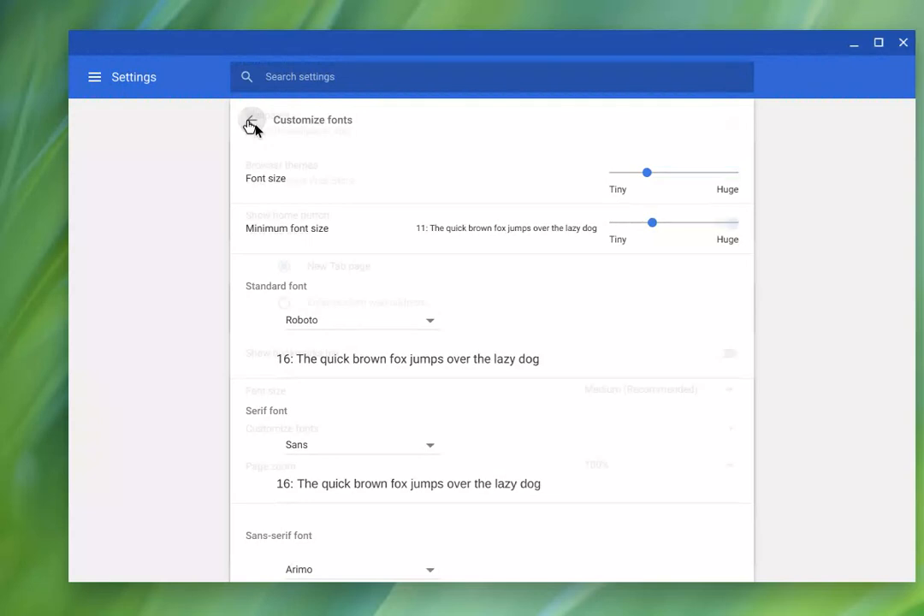
click(252, 120)
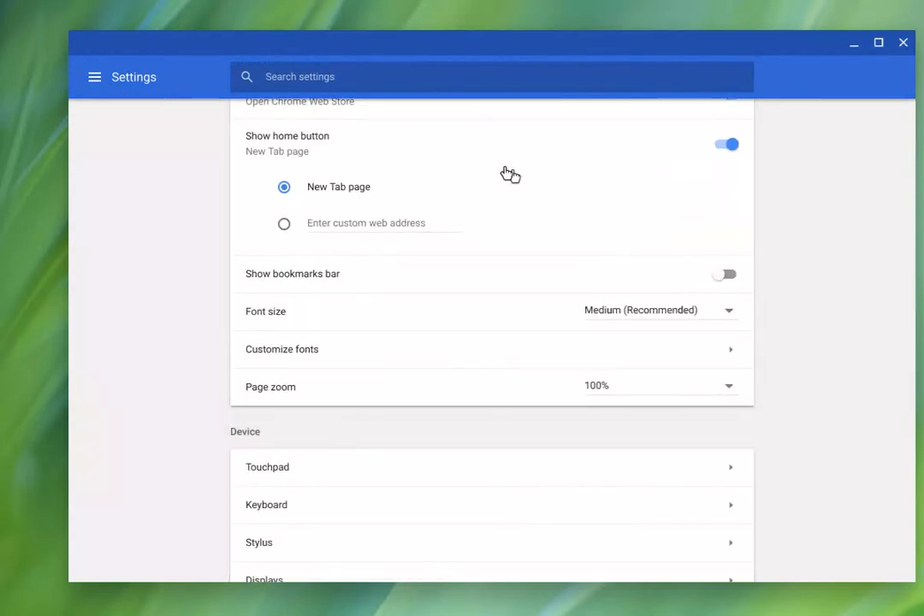
scroll(down, 3)
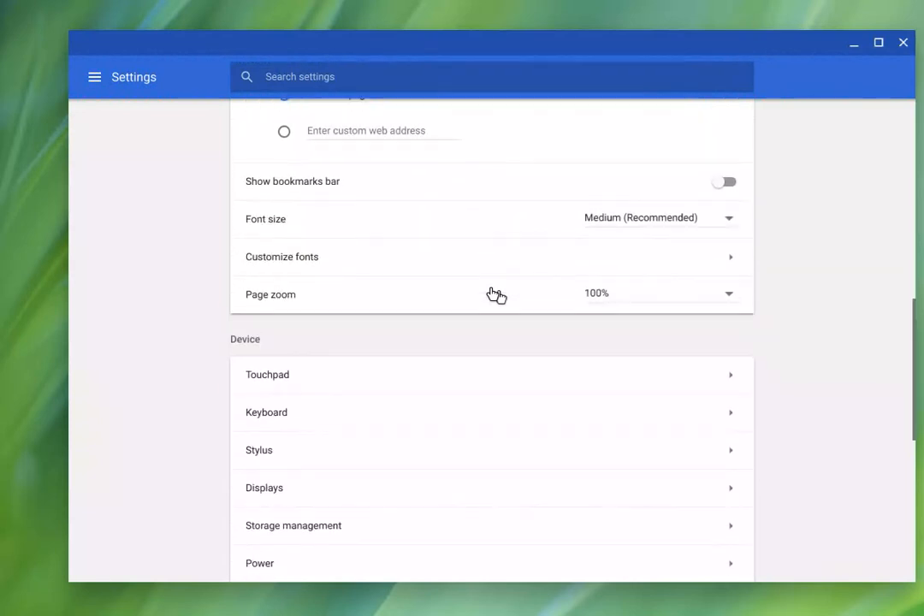
scroll(down, 3)
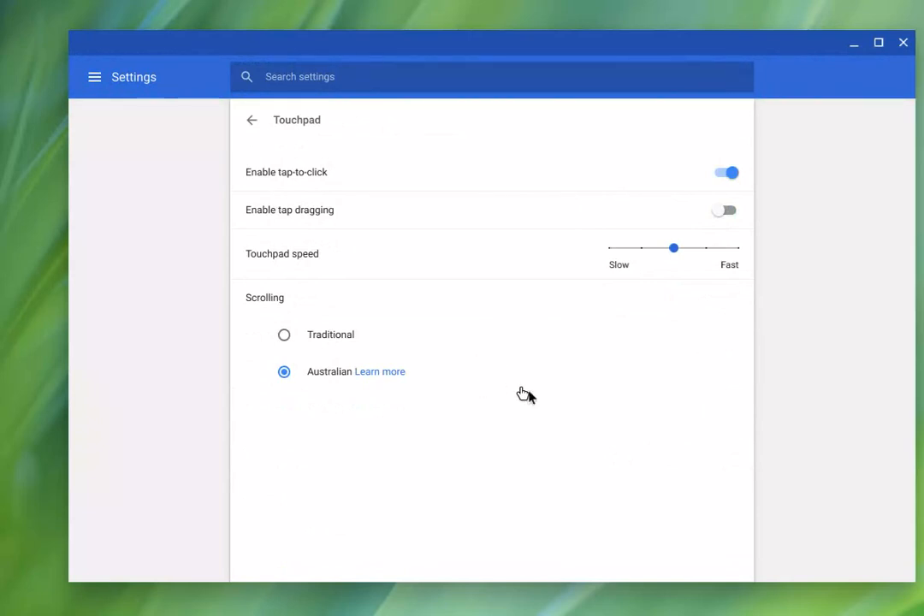
mouse_move(403, 204)
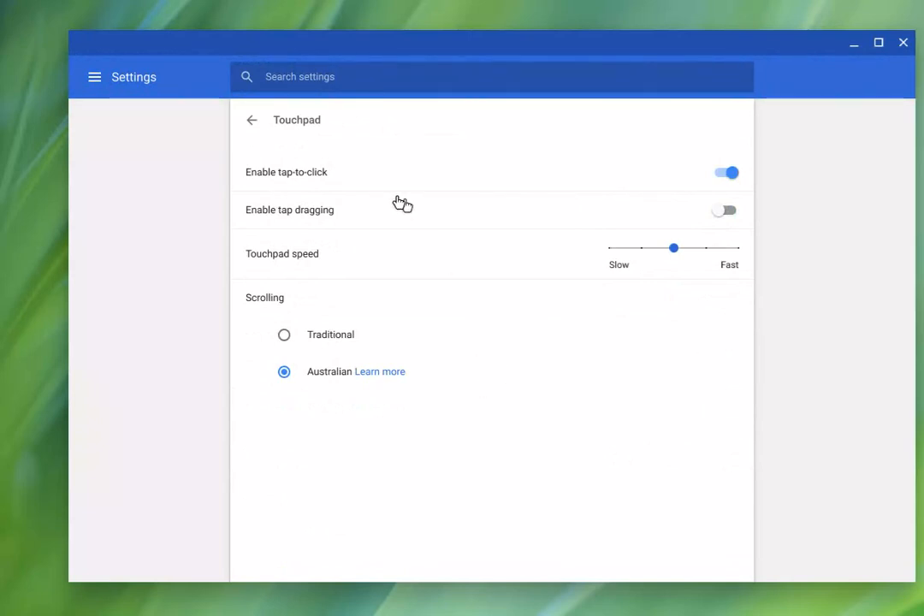
mouse_move(368, 224)
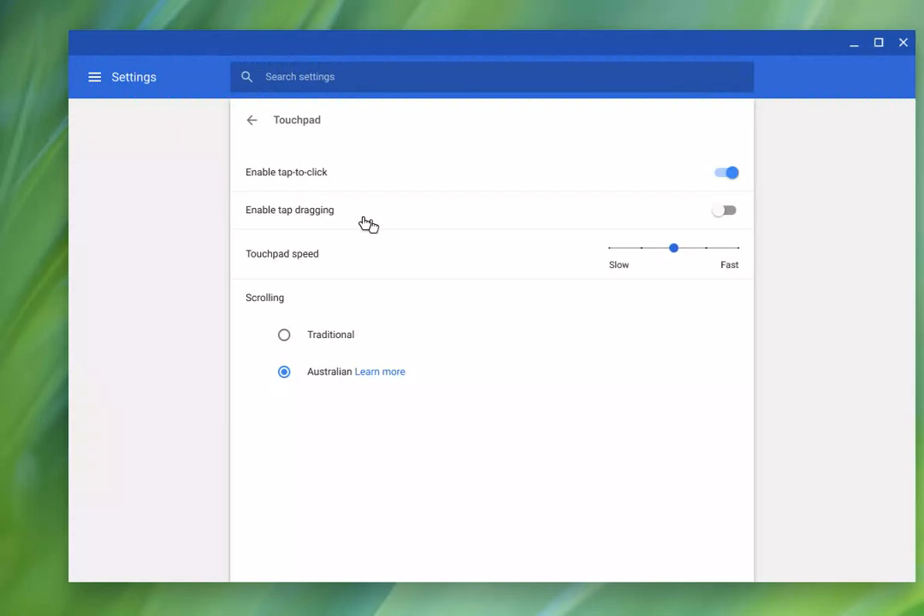
mouse_move(747, 263)
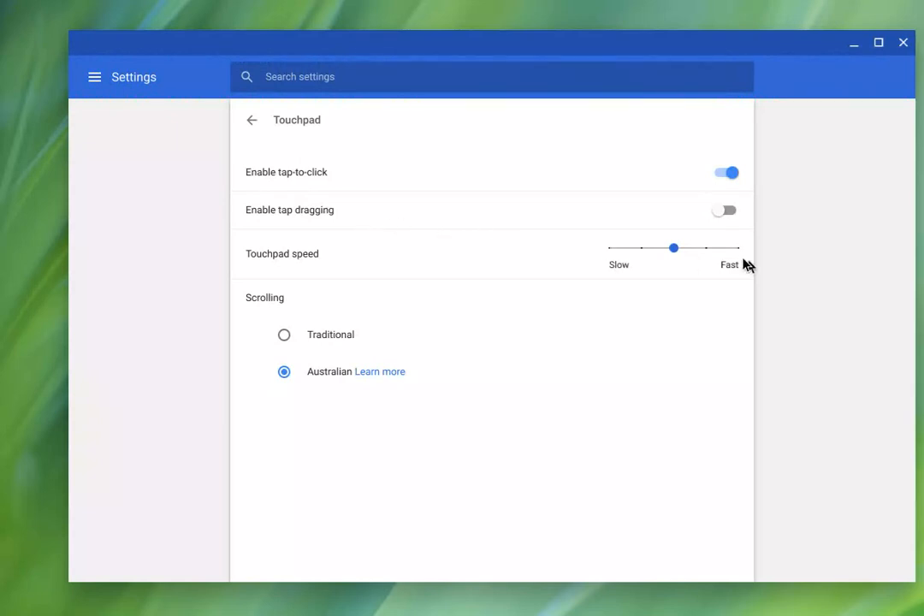
mouse_move(518, 214)
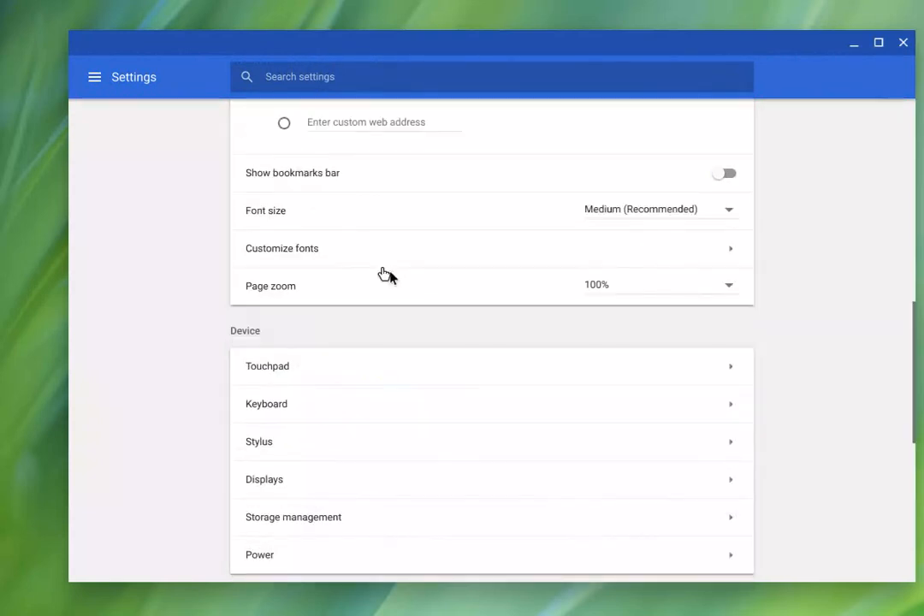
- Scroll the Settings page, then close the window to reveal the grass wallpaper desktop
scroll(down, 3)
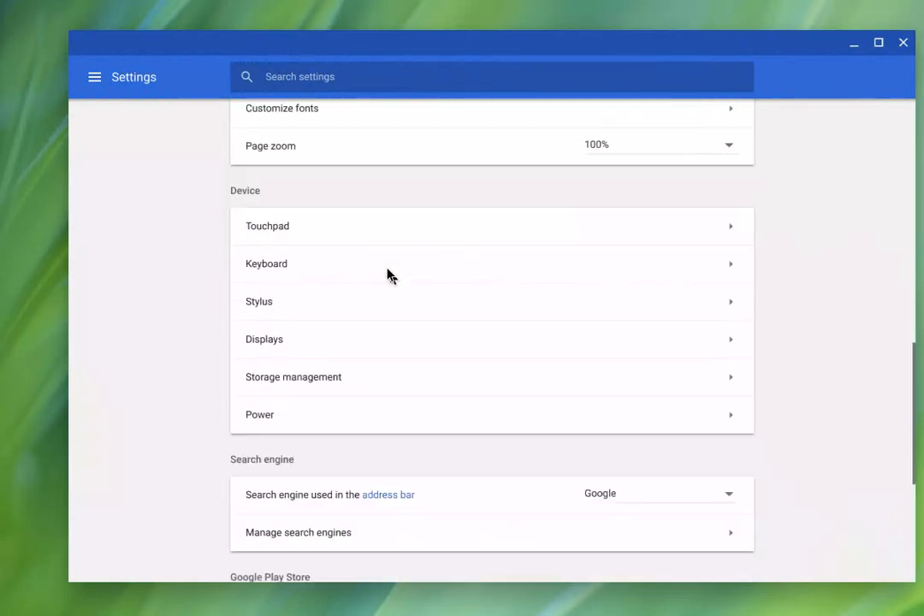
scroll(down, 3)
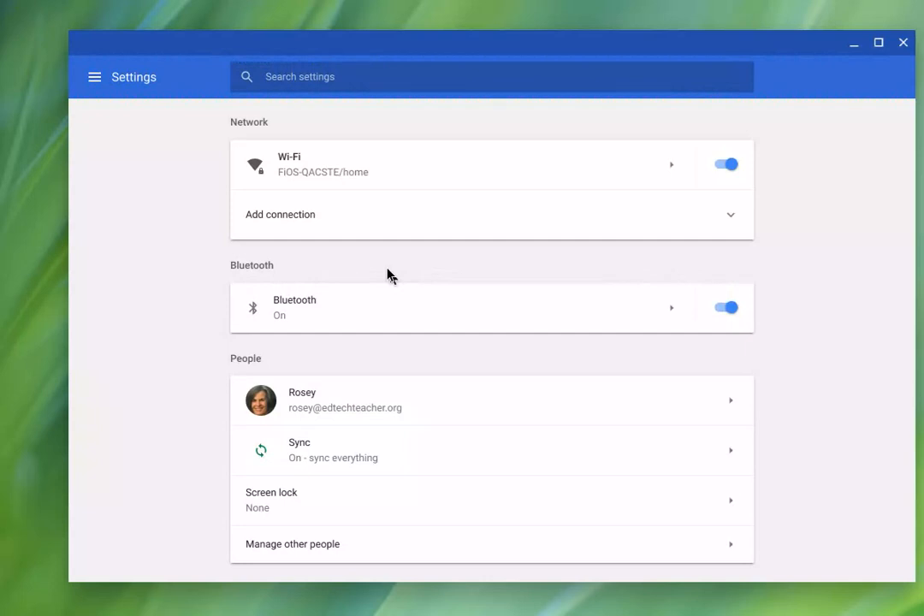
mouse_move(906, 81)
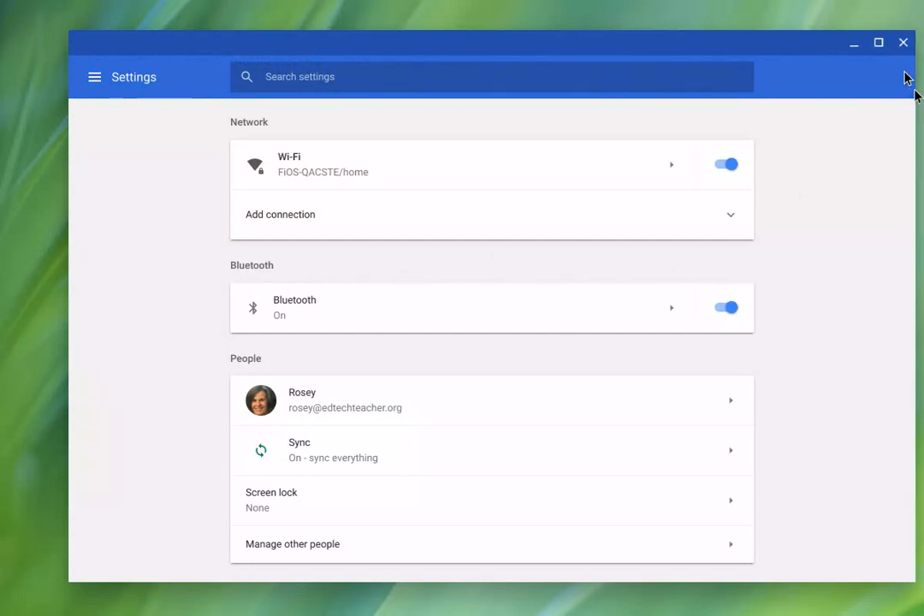
mouse_move(902, 43)
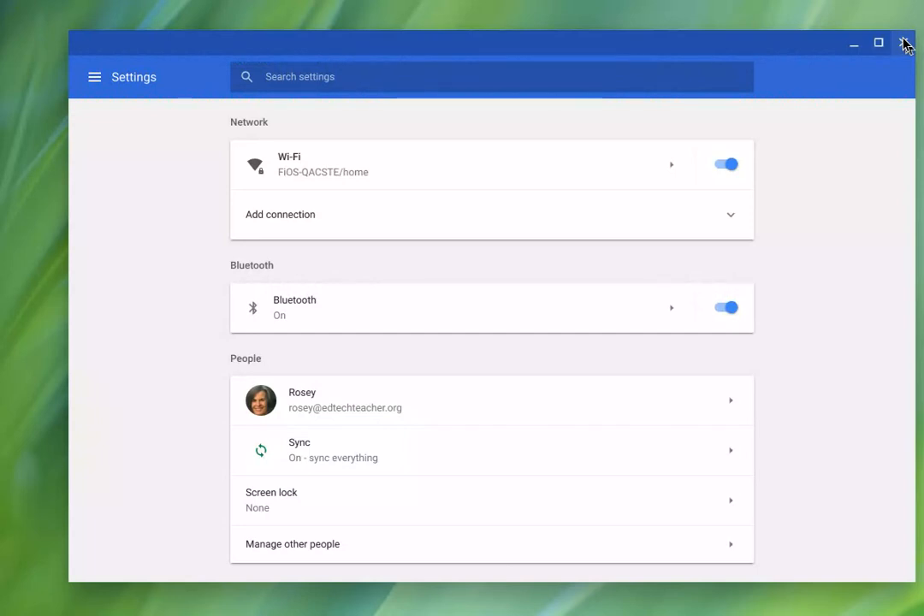
click(905, 43)
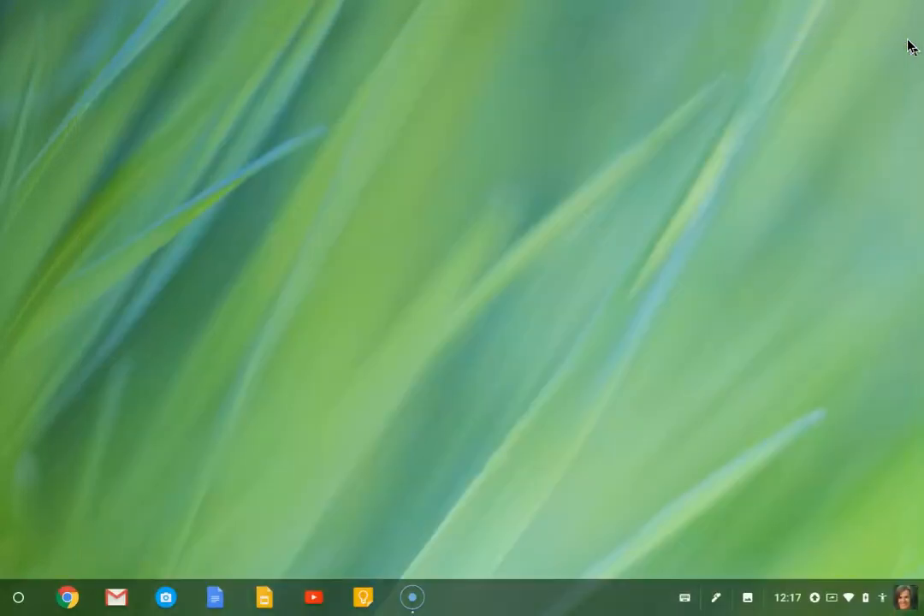
mouse_move(565, 609)
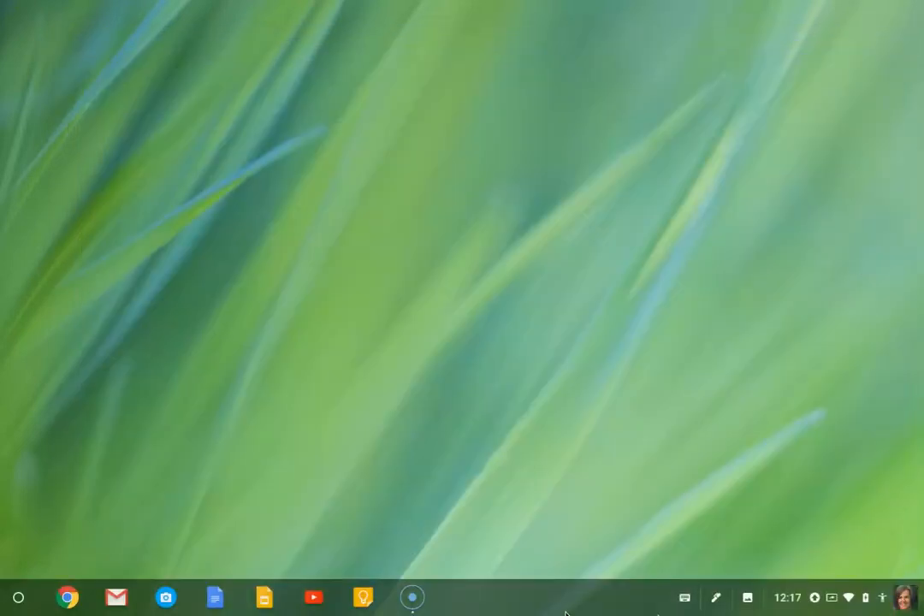